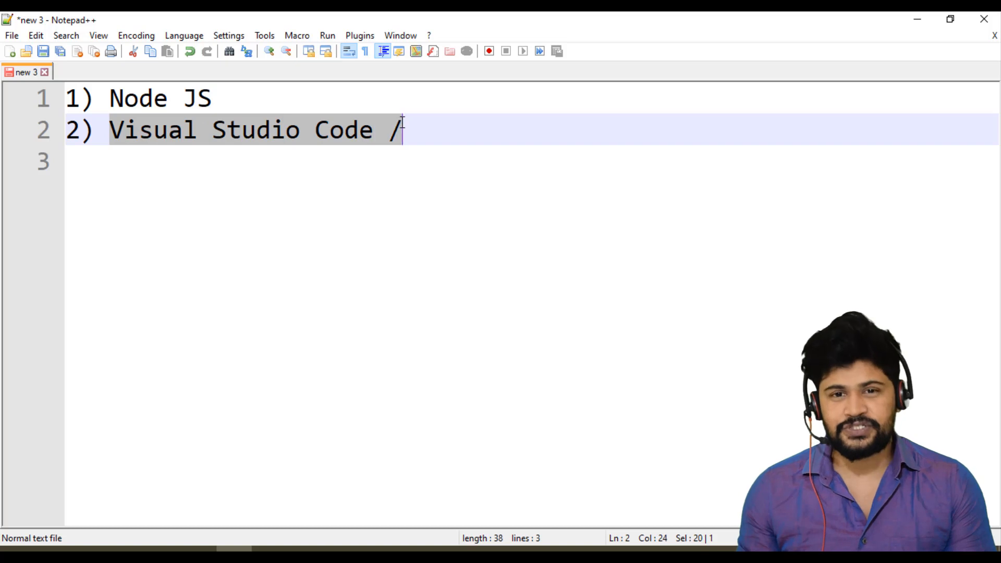
- Clear the old numbered notes and write the line "JS -> Browser ->"
{"action": "key", "text": "ctrl+a"}
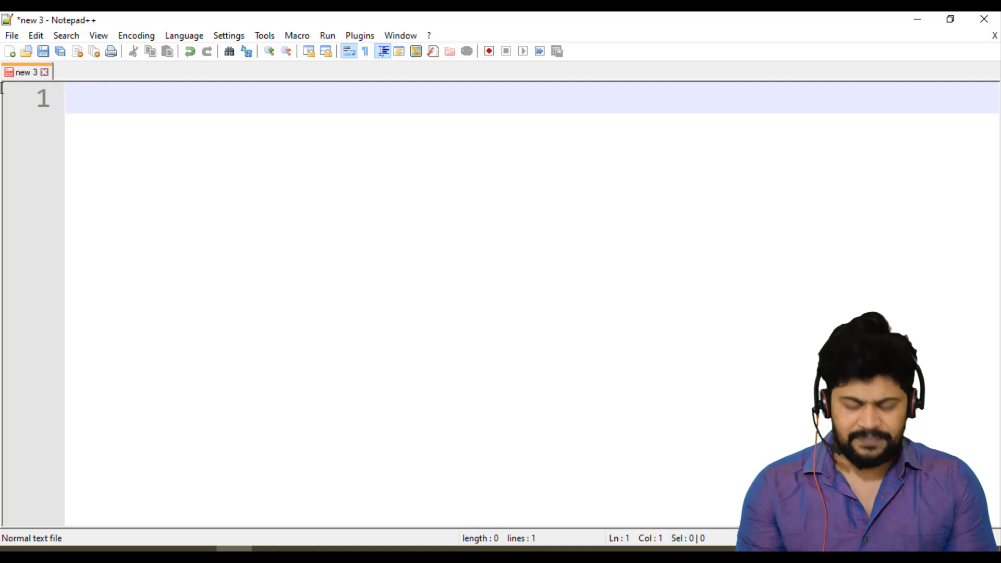
{"action": "type", "text": "JS"}
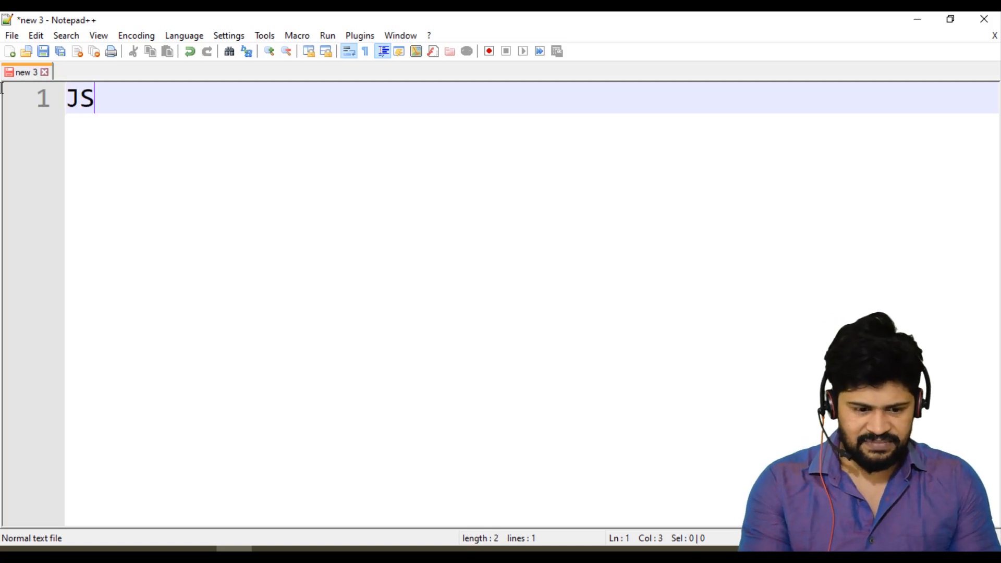
{"action": "type", "text": "->"}
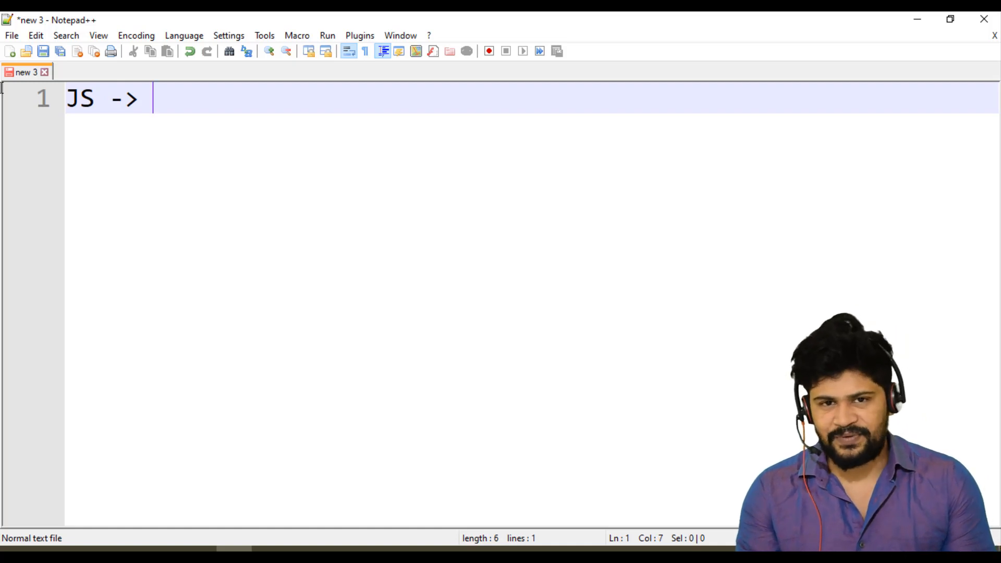
{"action": "type", "text": "Br"}
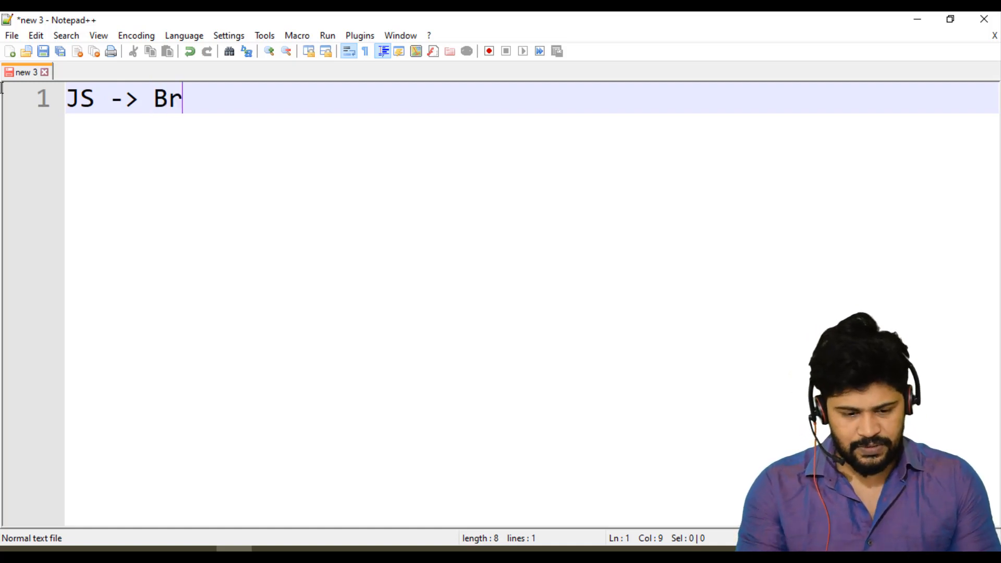
{"action": "type", "text": "owser"}
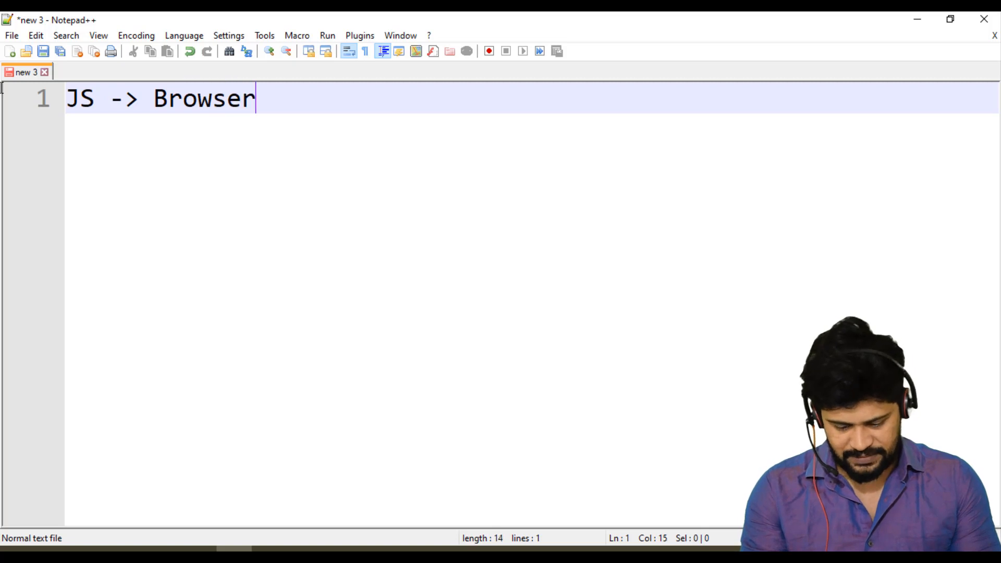
{"action": "type", "text": "->"}
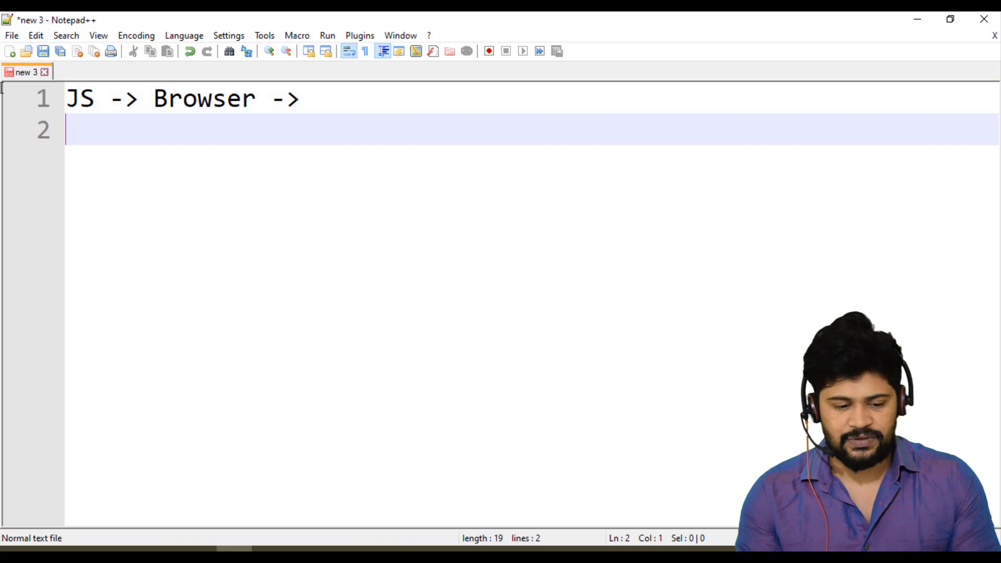
- Write "REPL Env" on line 3 and prefix it with "Node" at the line start
{"action": "type", "text": "REPL"}
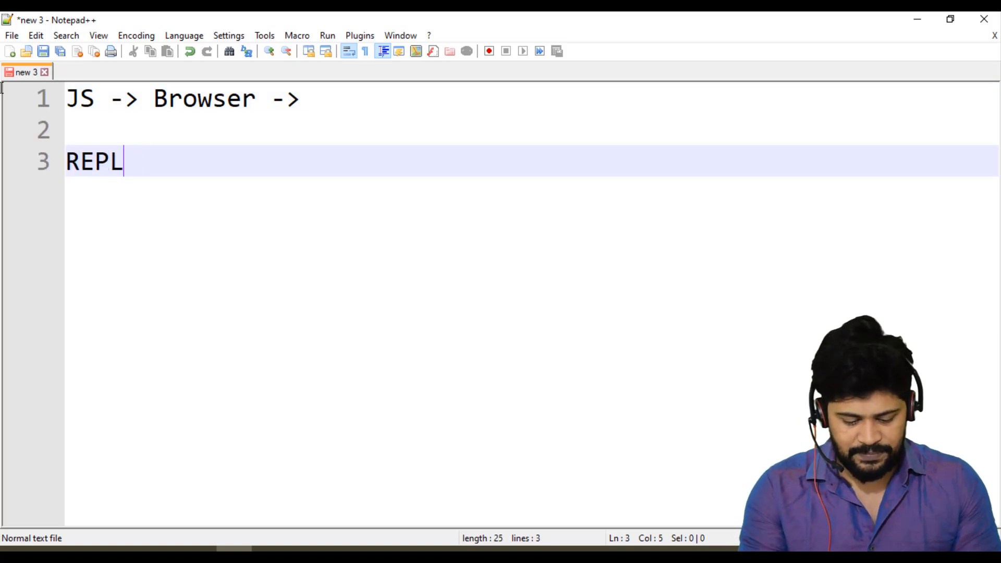
{"action": "type", "text": "Env"}
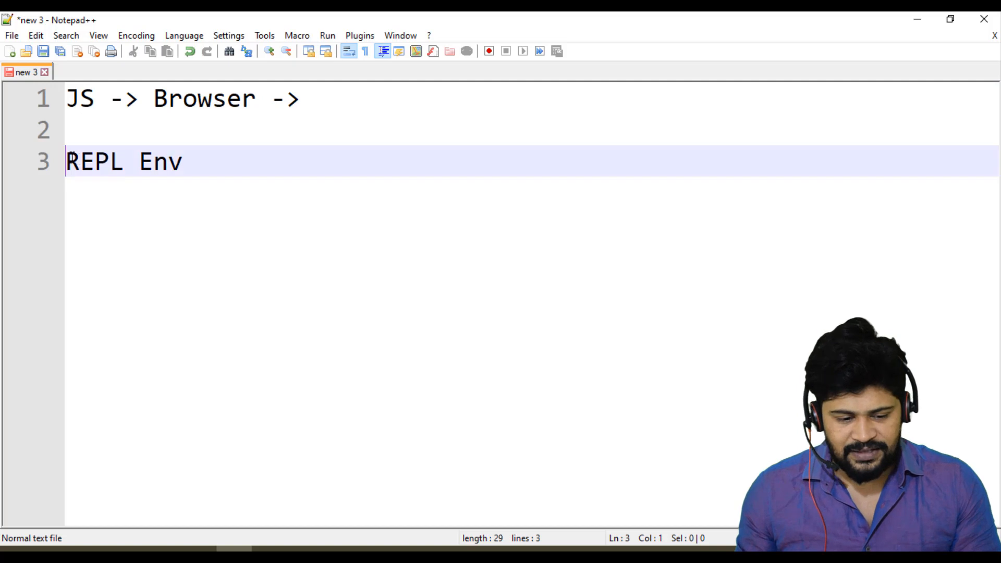
{"action": "left_click", "coordinate": [185, 161]}
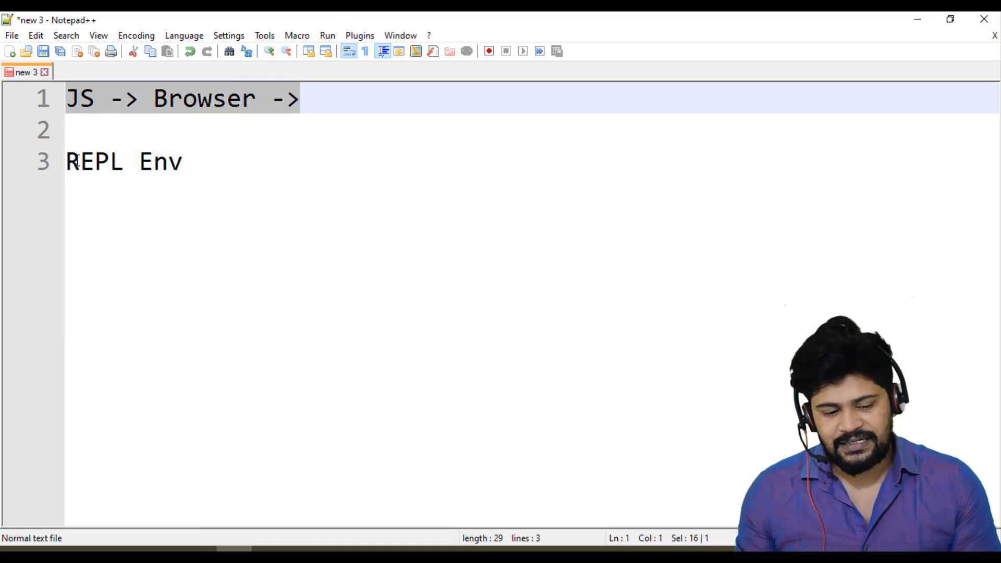
{"action": "type", "text": "Node"}
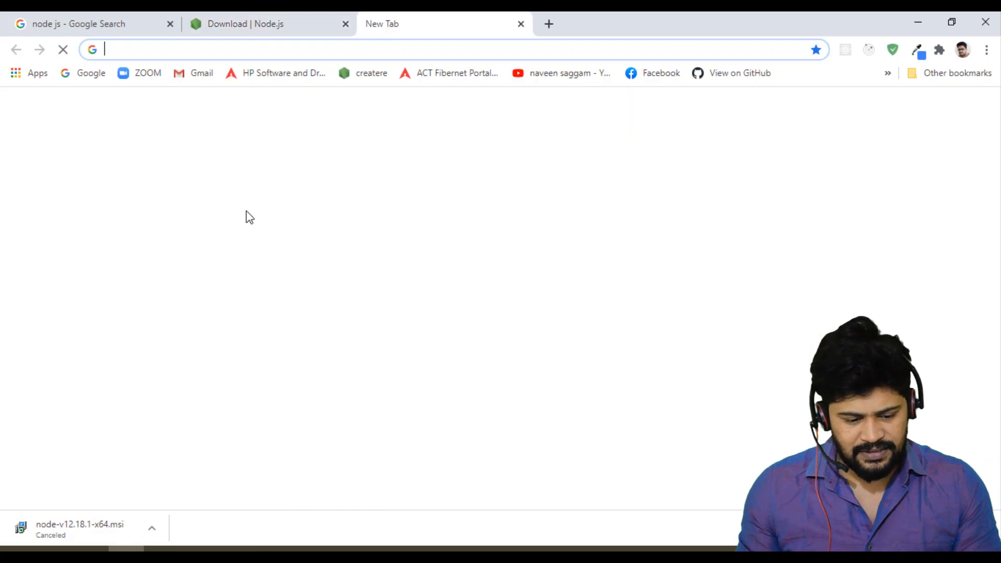
- Inspect the new tab page to bring up Chrome's developer tools console
{"action": "right_click", "coordinate": [249, 217]}
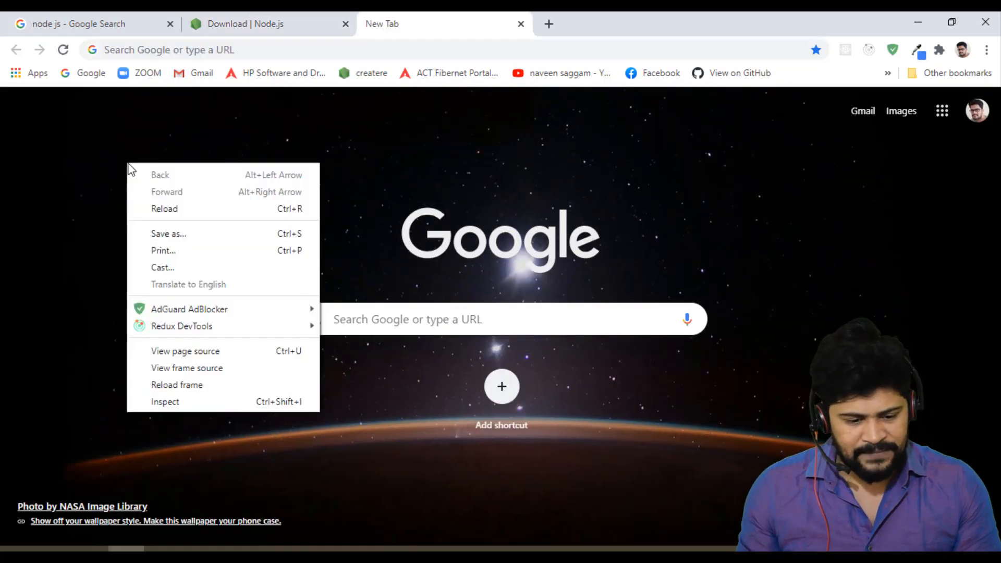
{"action": "left_click", "coordinate": [165, 402]}
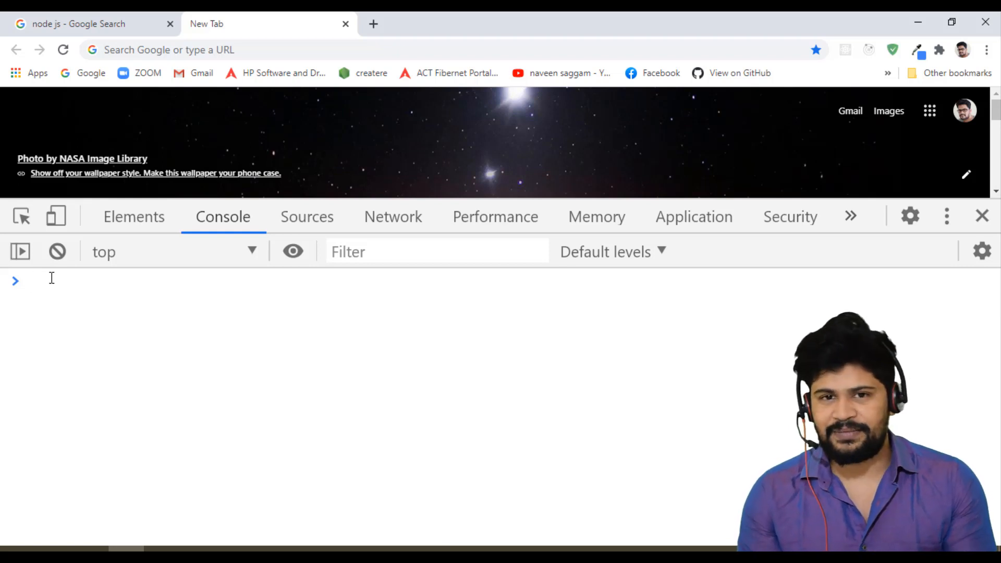
- Run console.log('Welcome Browser'); and highlight its output and the undefined return
{"action": "type", "text": "console"}
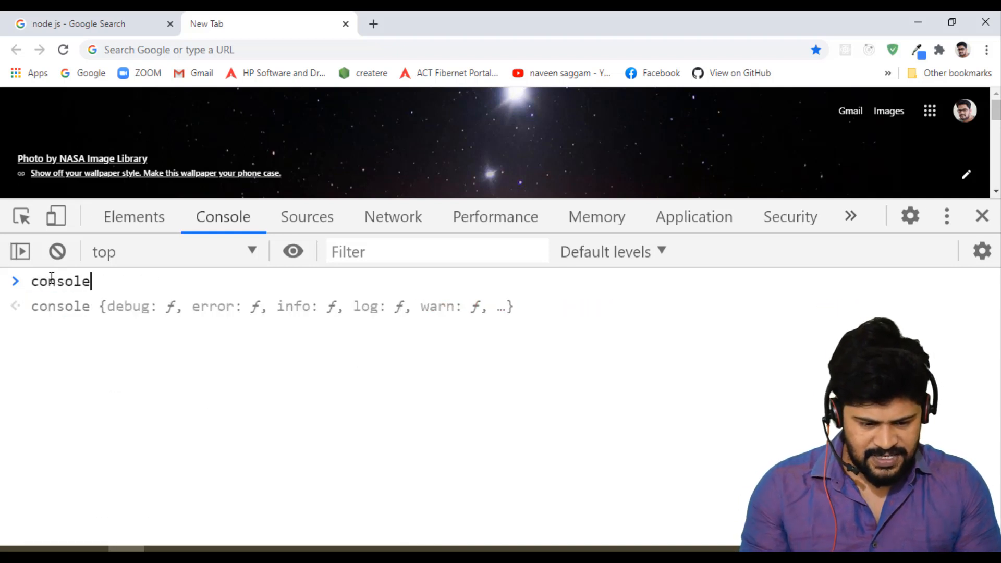
{"action": "type", "text": ".log("}
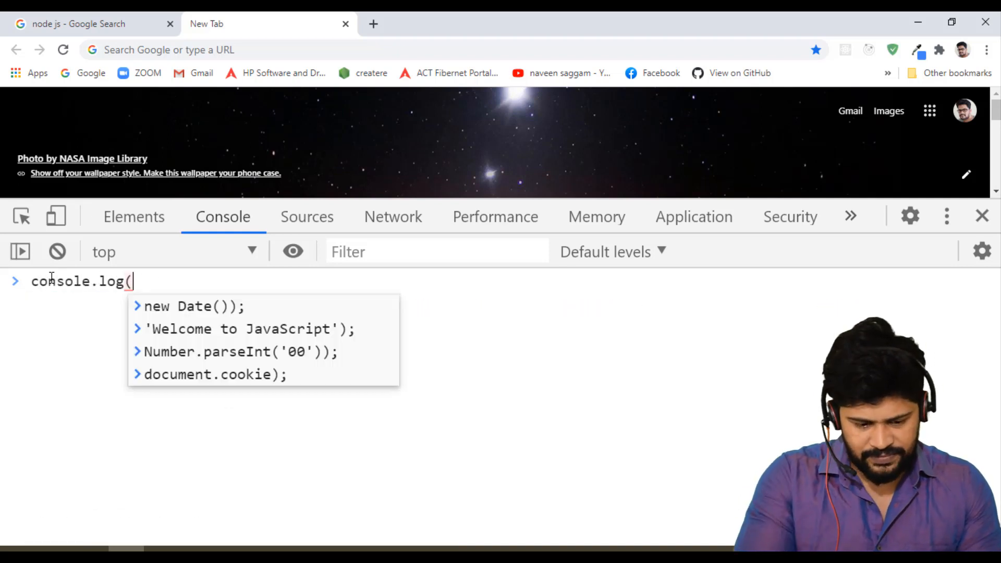
{"action": "type", "text": "'el"}
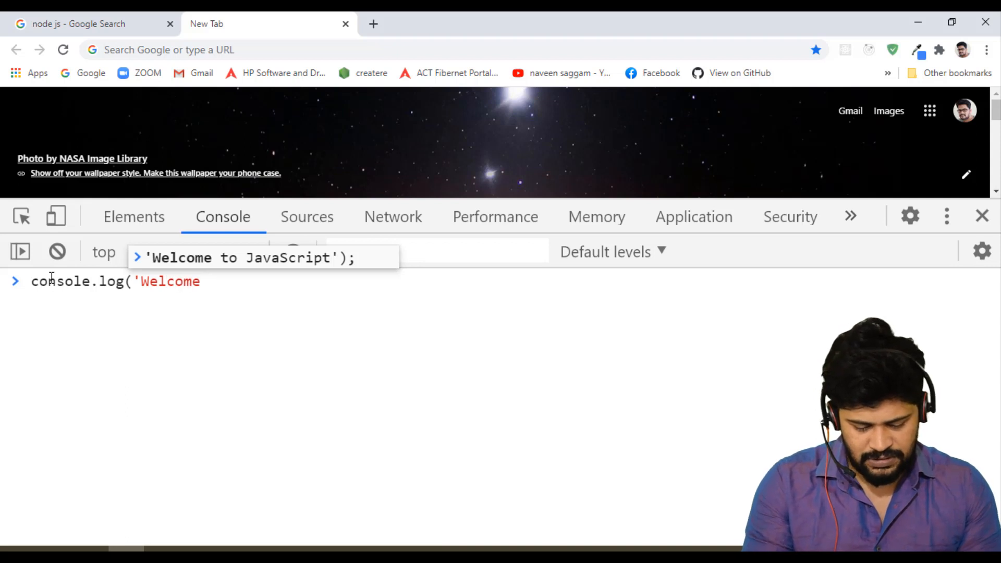
{"action": "type", "text": "Browser"}
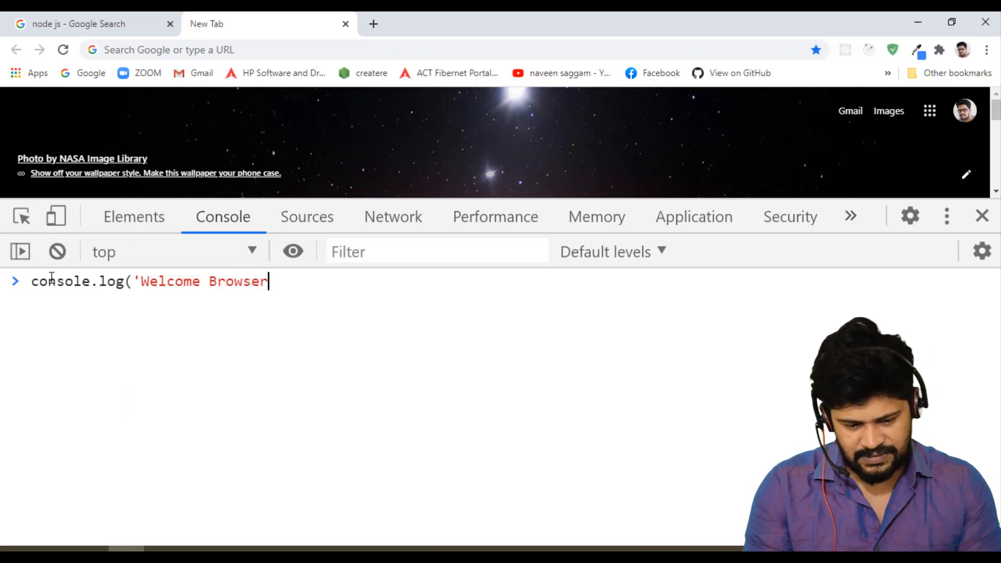
{"action": "type", "text": "');"}
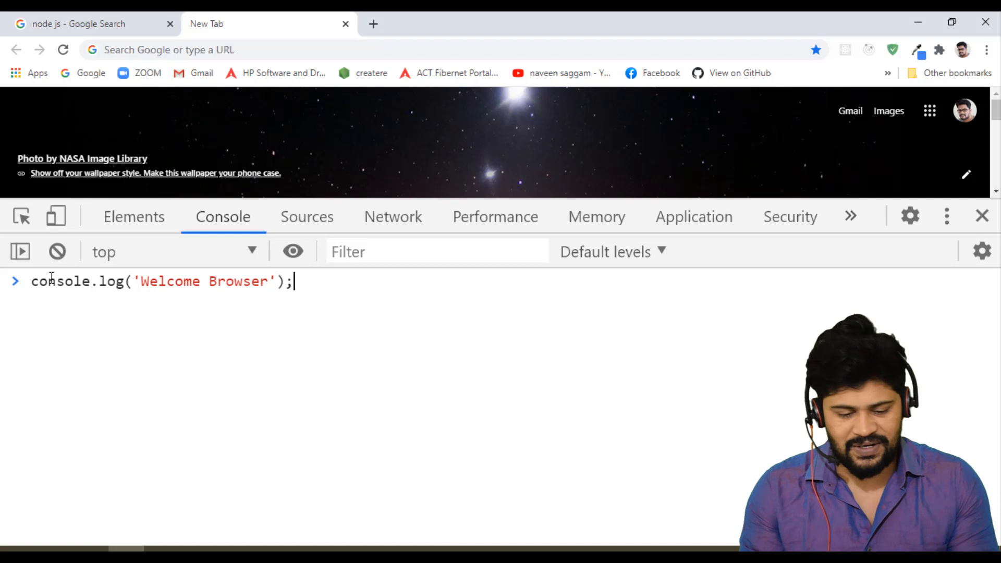
{"action": "key", "text": "Enter"}
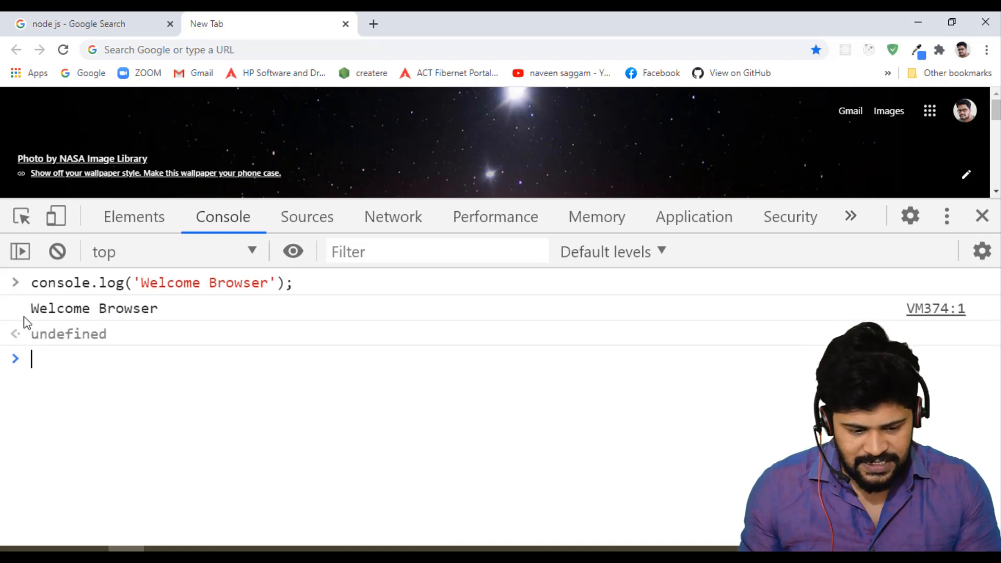
{"action": "double_click", "coordinate": [93, 308]}
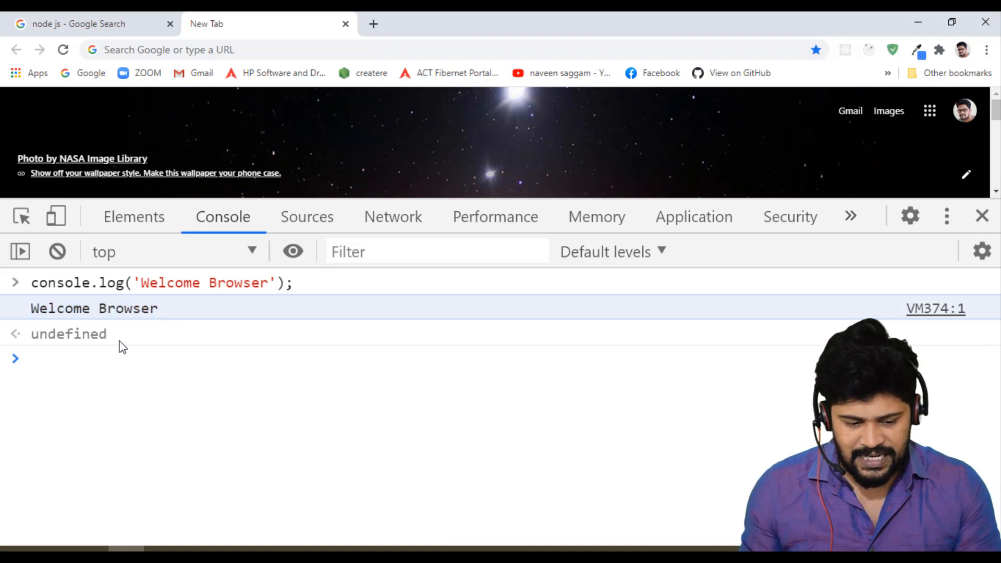
{"action": "double_click", "coordinate": [69, 333]}
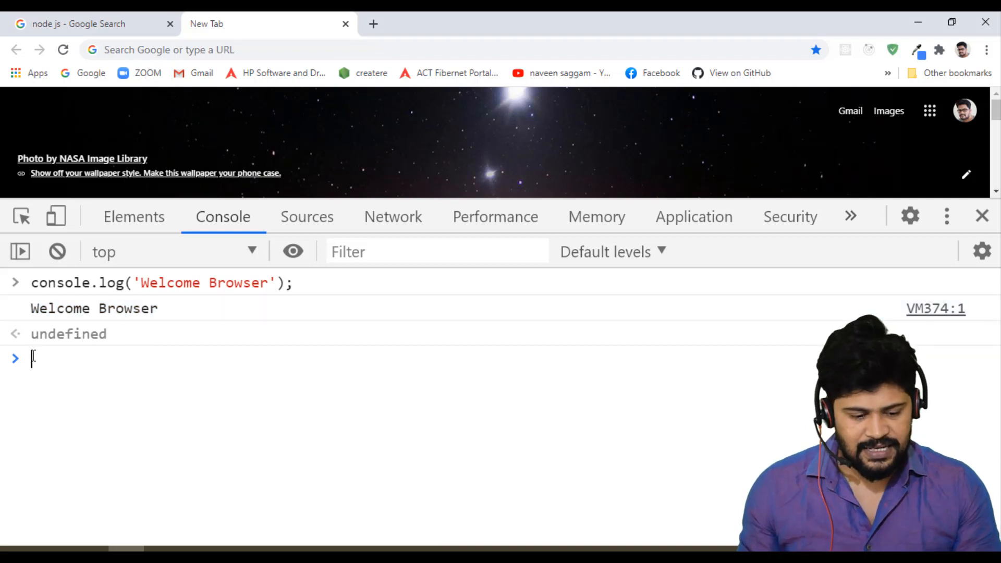
- Run console.log(new Date()); to log the current date
{"action": "type", "text": "console"}
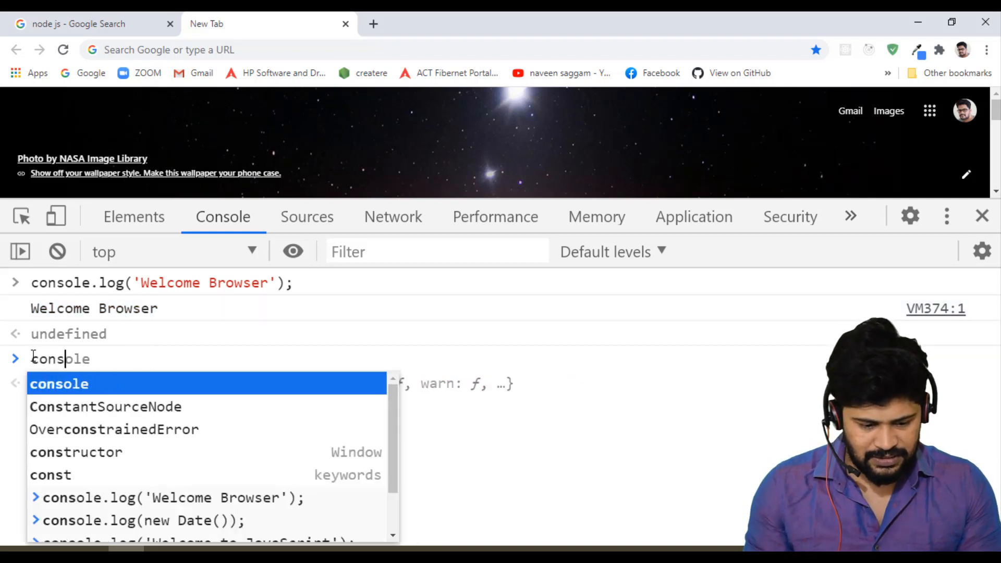
{"action": "type", "text": ".log"}
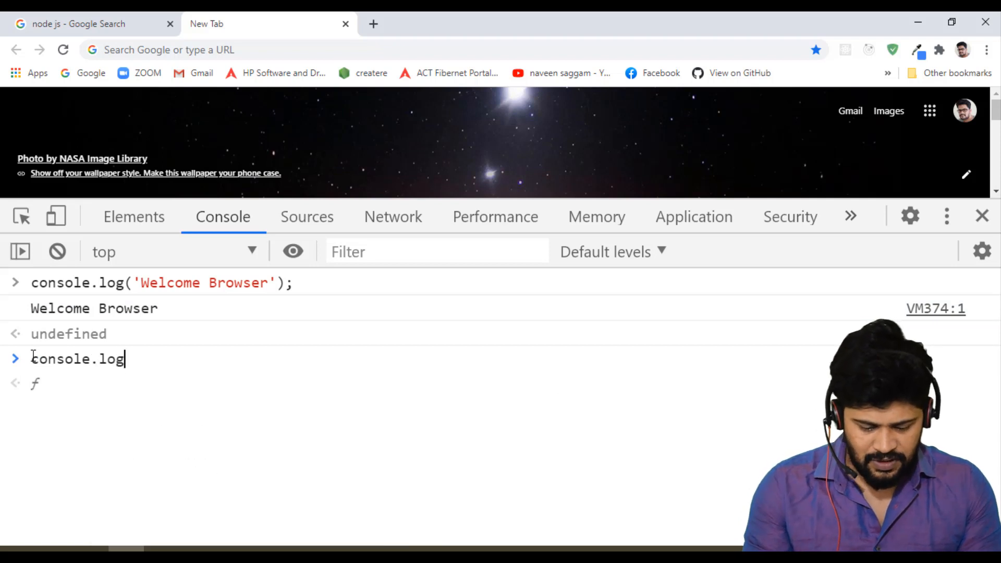
{"action": "type", "text": "(new Date"}
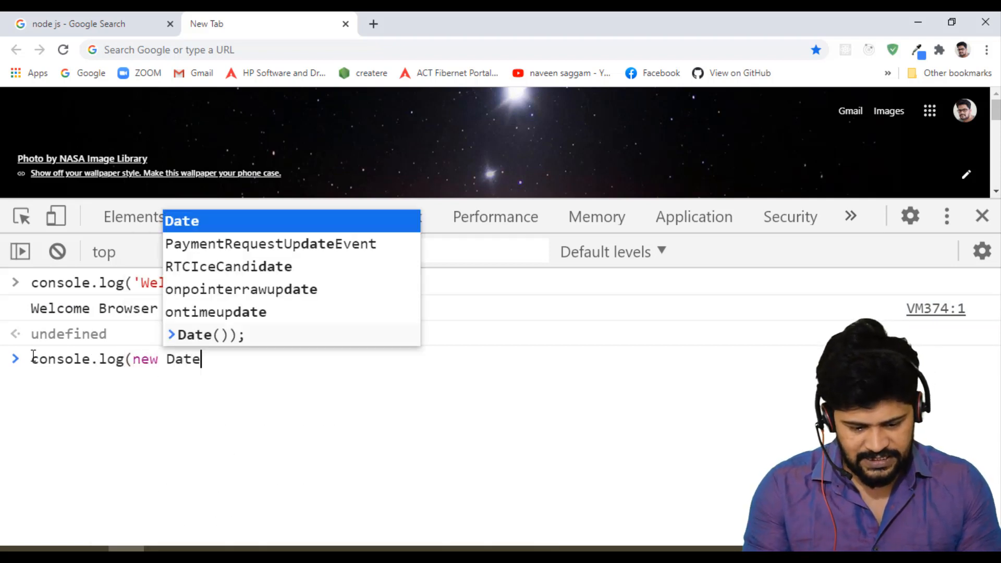
{"action": "type", "text": "())"}
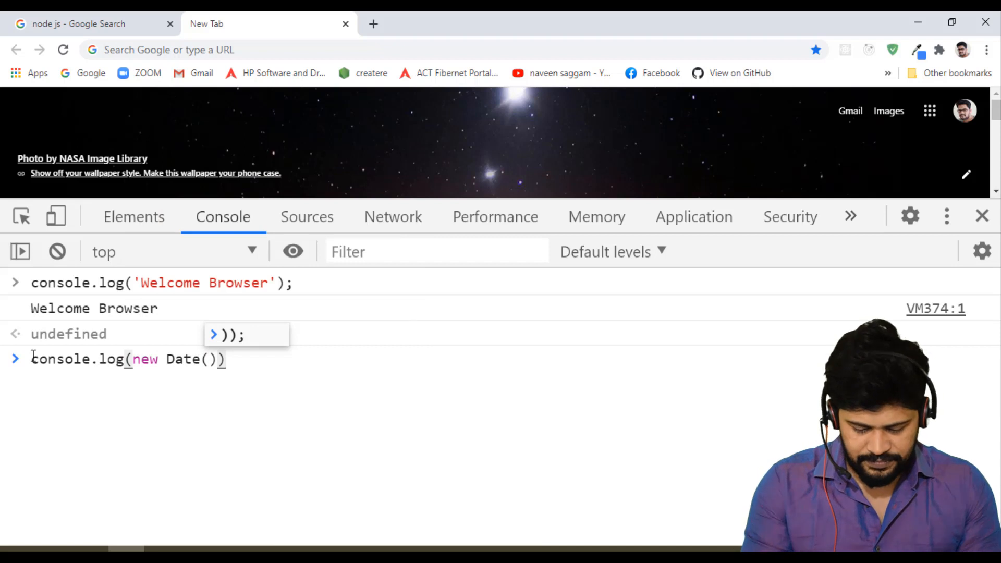
{"action": "key", "text": "Enter"}
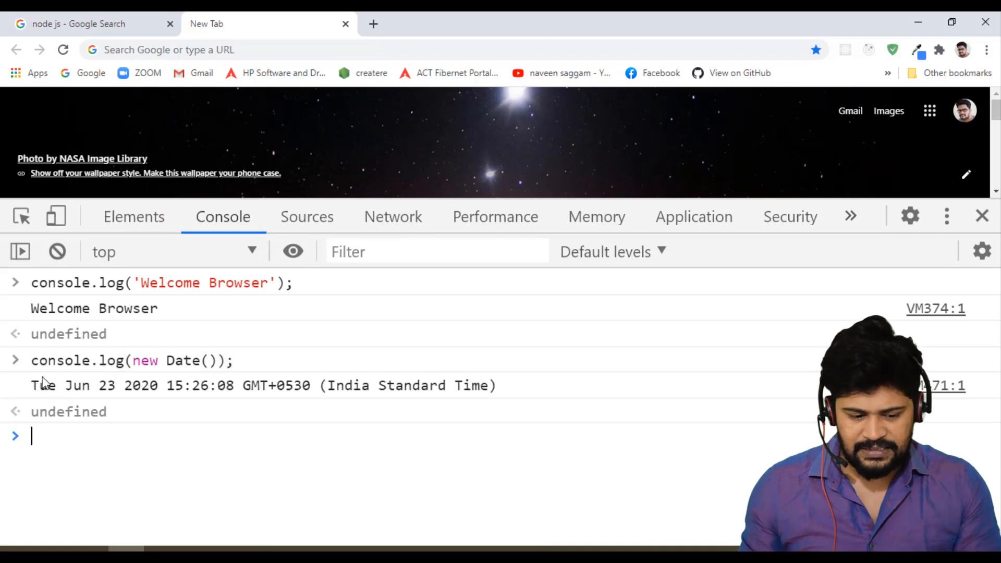
{"action": "mouse_move", "coordinate": [163, 429]}
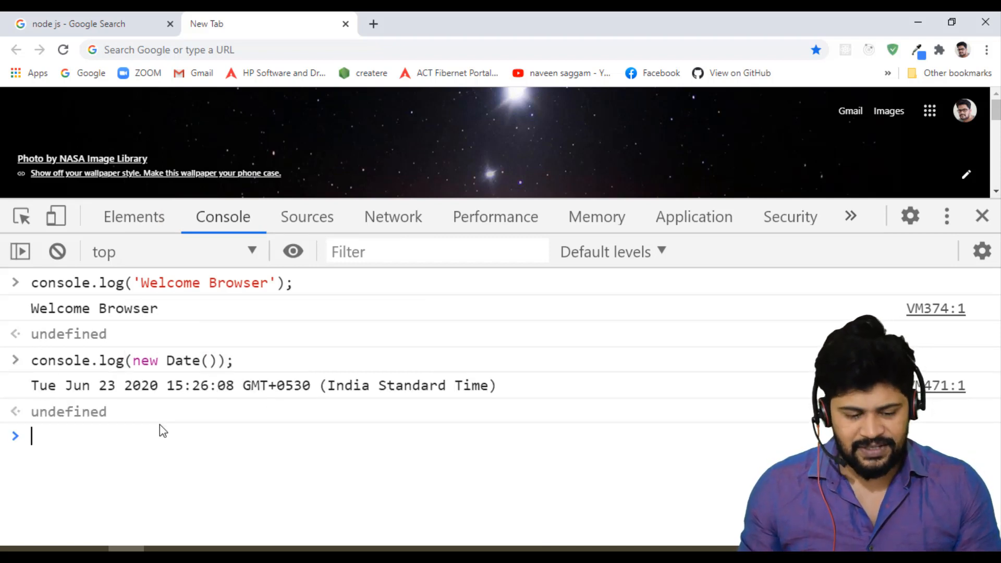
- Run a console.log logging the current time as a locale string
{"action": "type", "text": "console"}
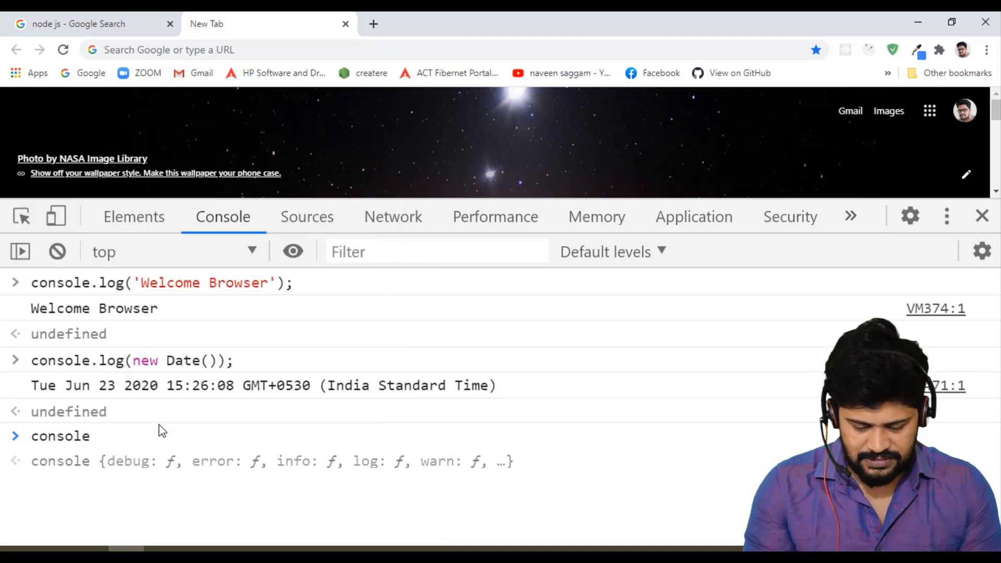
{"action": "type", "text": ".log(new Date().toLocaleTimeString());"}
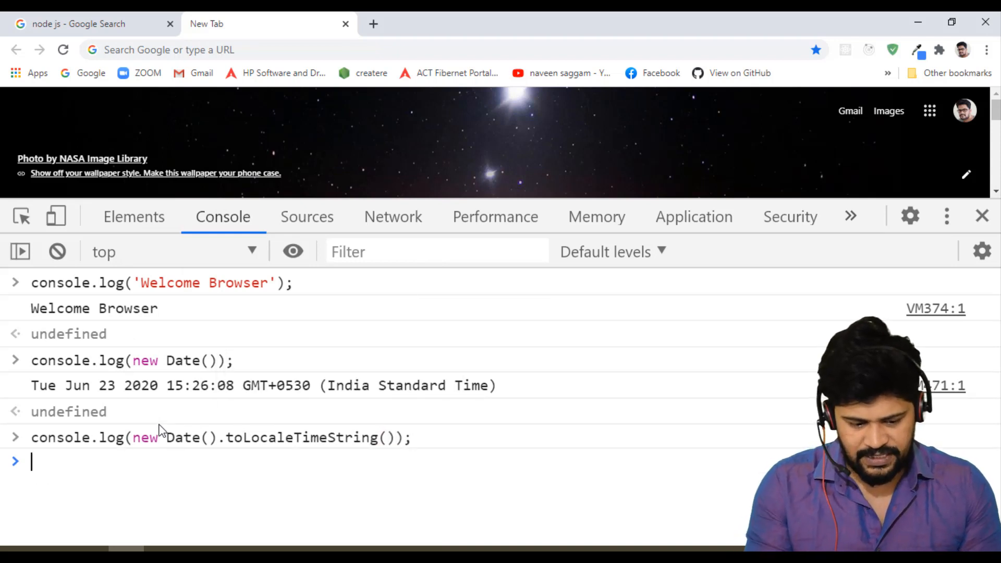
{"action": "key", "text": "Enter"}
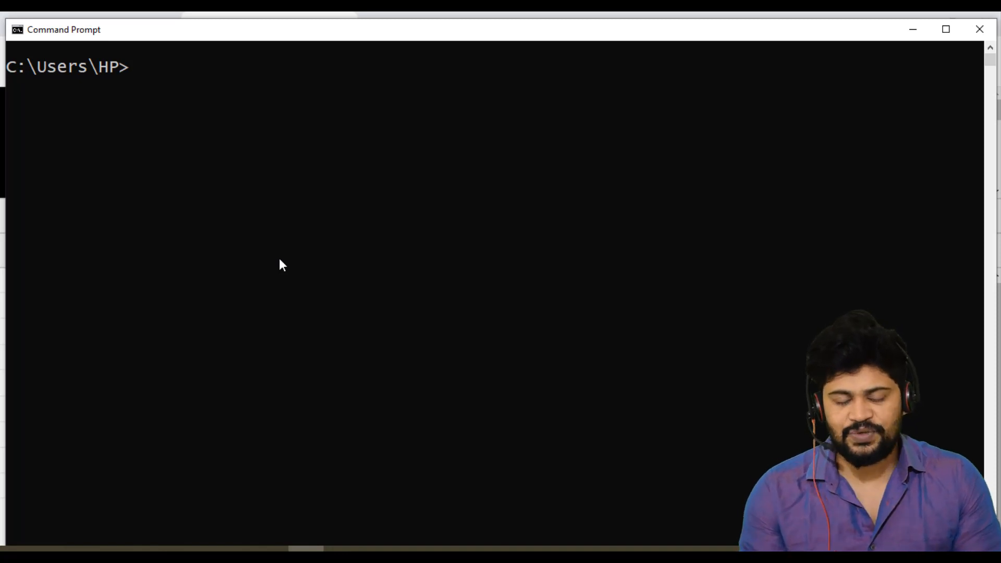
{"action": "mouse_move", "coordinate": [236, 547]}
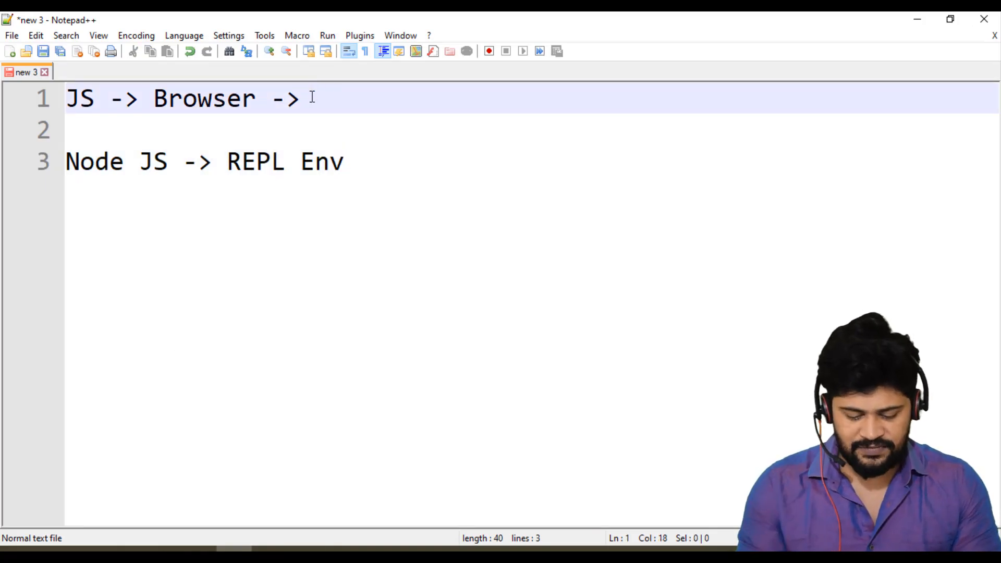
- Finish line 1 with "console window" and start new lines below the notes
{"action": "type", "text": "console window"}
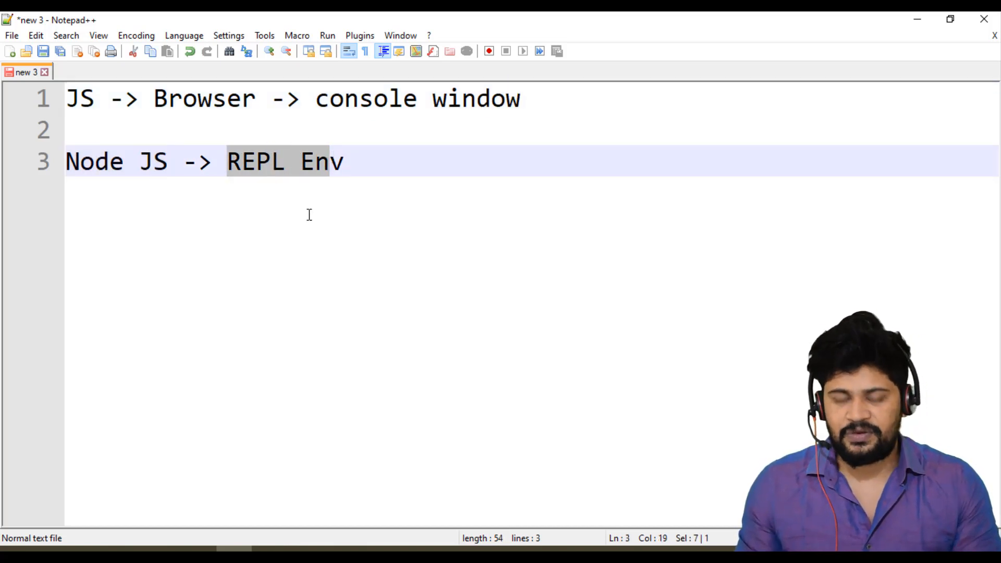
{"action": "key", "text": "Enter"}
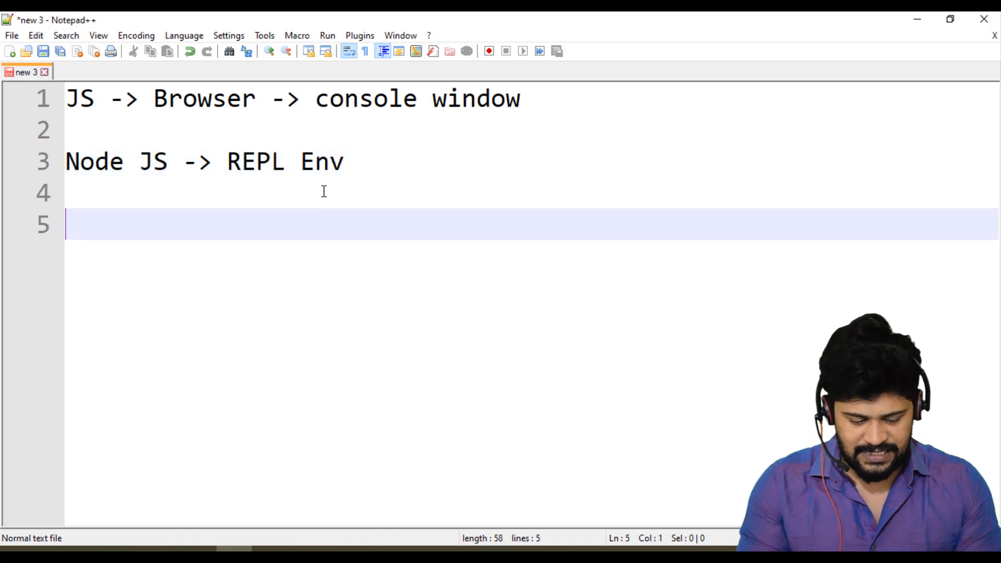
- Spell out REPL as R -> Read, E -> Eval, P -> Print, L -> Loop on separate lines
{"action": "type", "text": "R- > REad"}
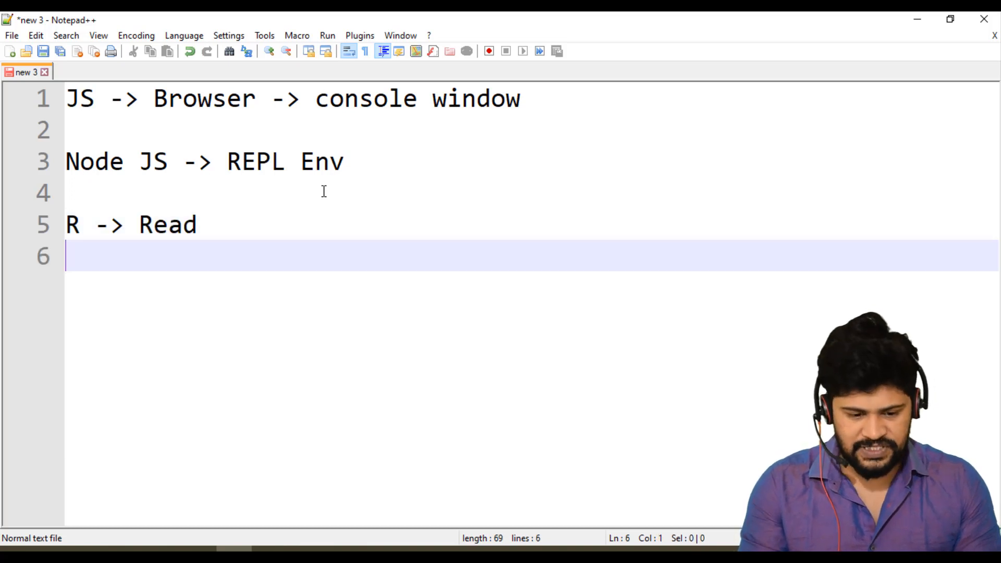
{"action": "type", "text": "E -> Eval"}
{"action": "type", "text": "P -> Print"}
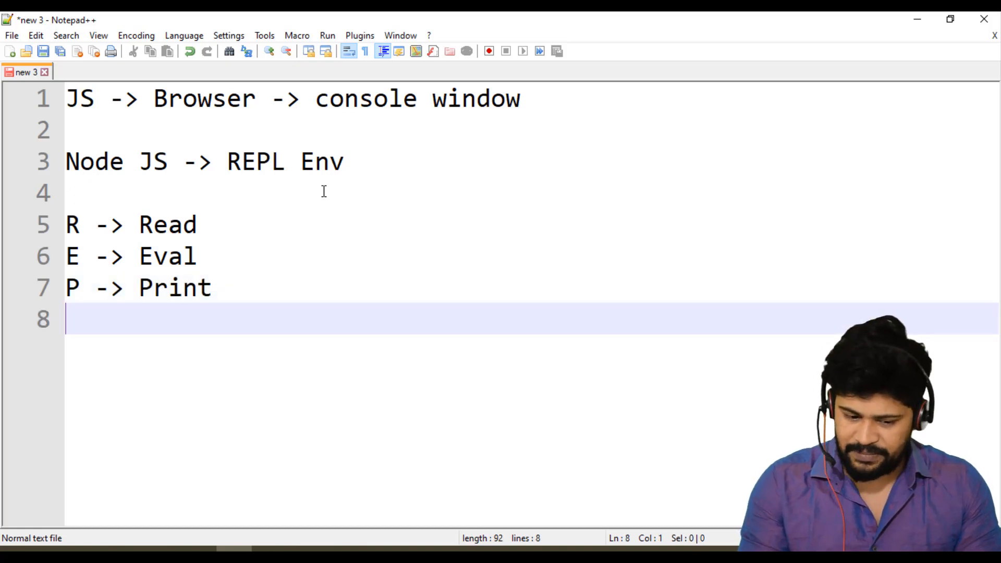
{"action": "type", "text": "L - >"}
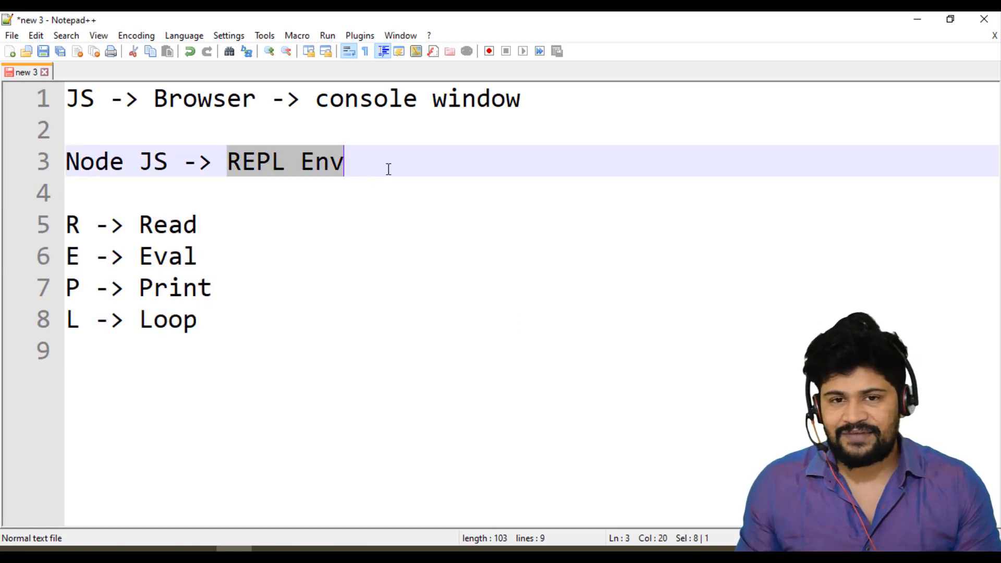
{"action": "mouse_move", "coordinate": [271, 496]}
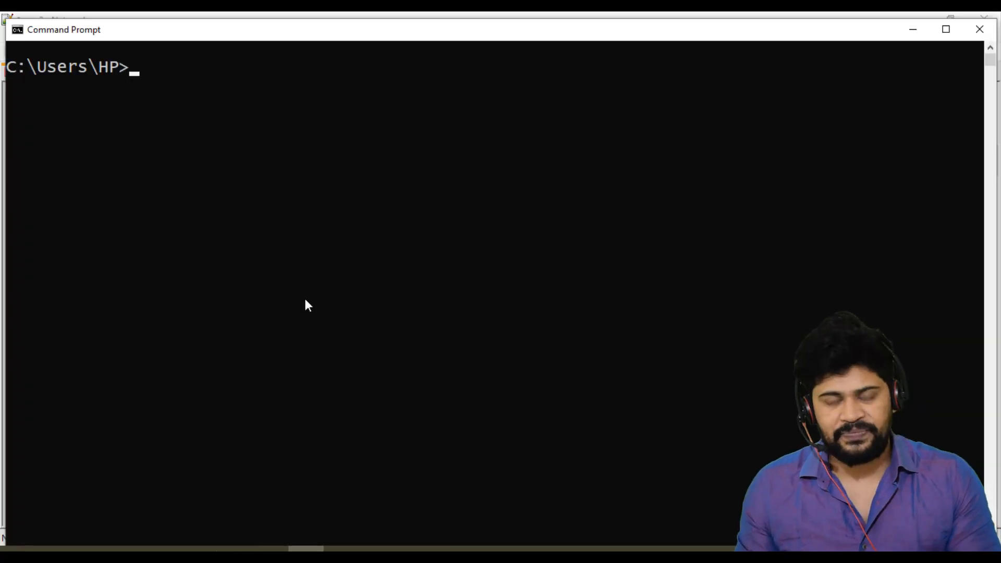
- Start the Node.js REPL with the node command
{"action": "type", "text": "n"}
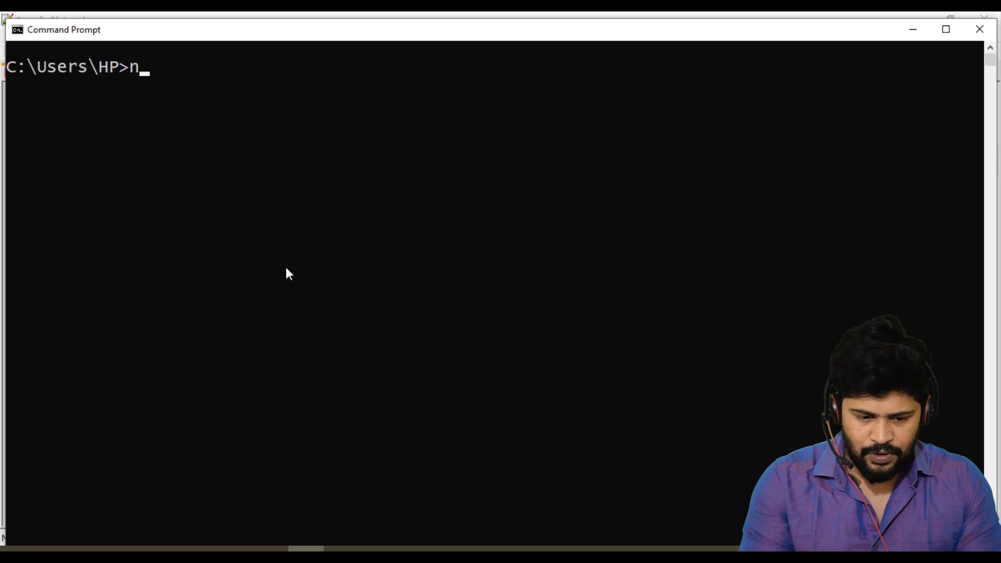
{"action": "type", "text": "ode"}
{"action": "type", "text": "console.lo"}
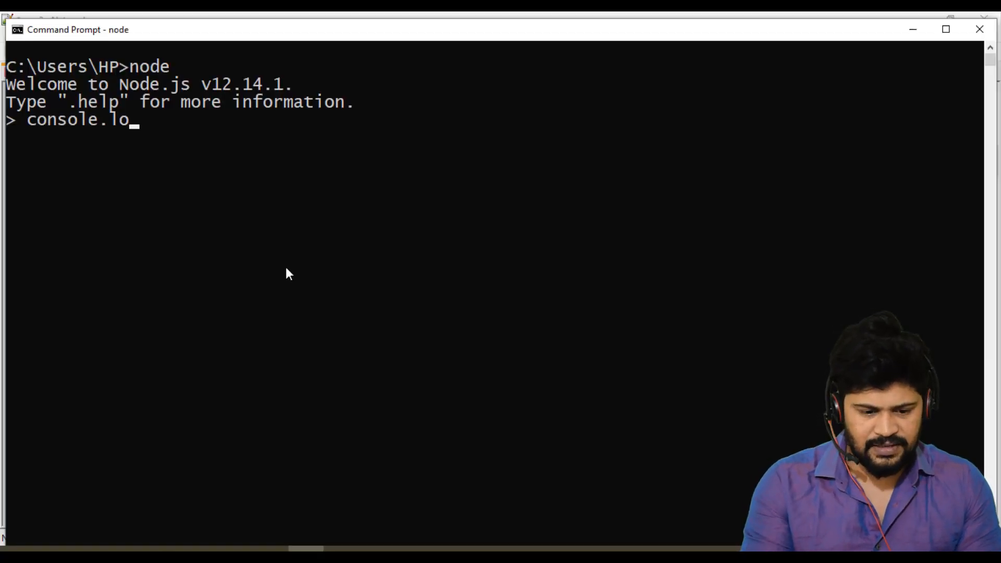
- Run console.log('Welcome to Node JS'); in the Node REPL
{"action": "type", "text": "g('W"}
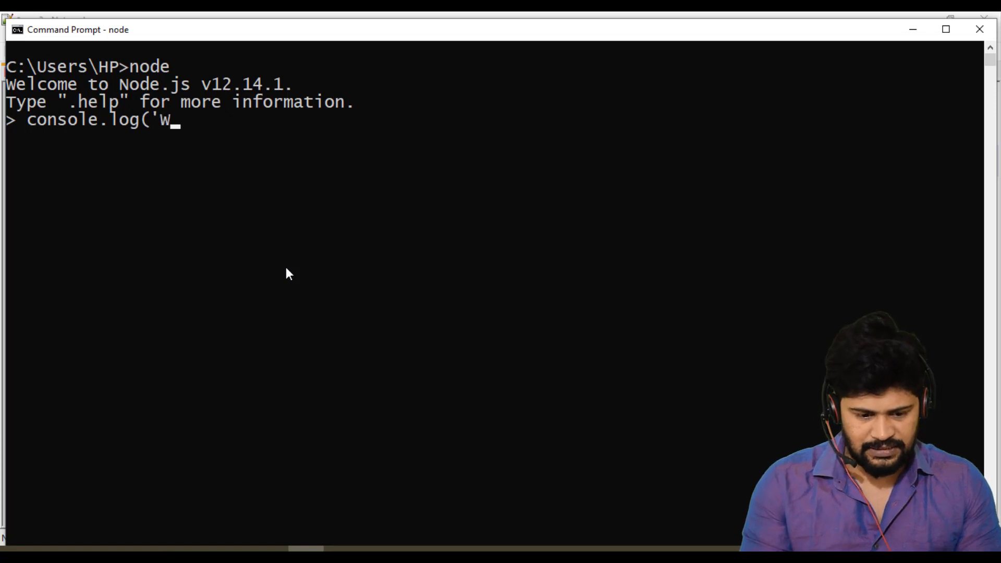
{"action": "type", "text": "elcome to"}
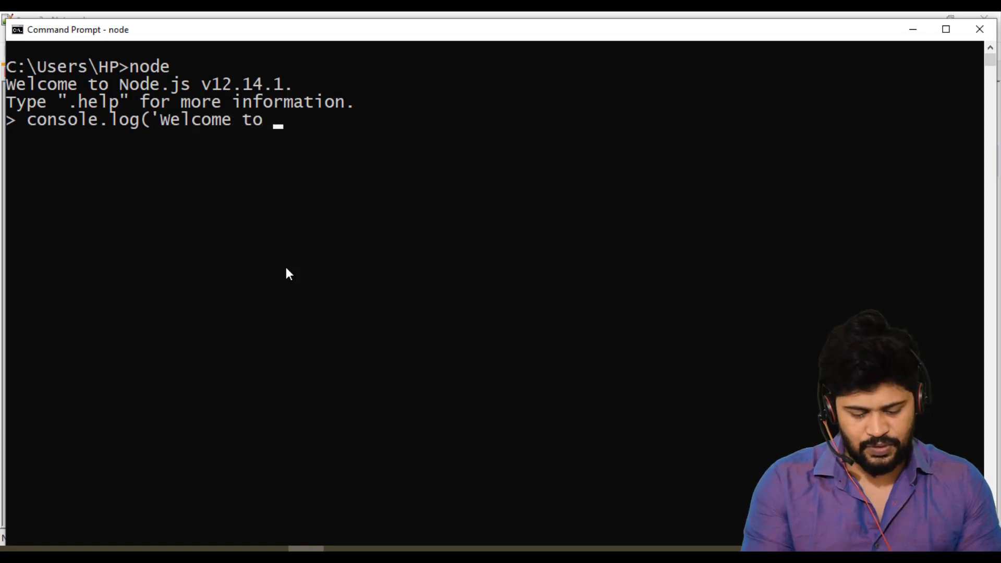
{"action": "type", "text": "Node JS"}
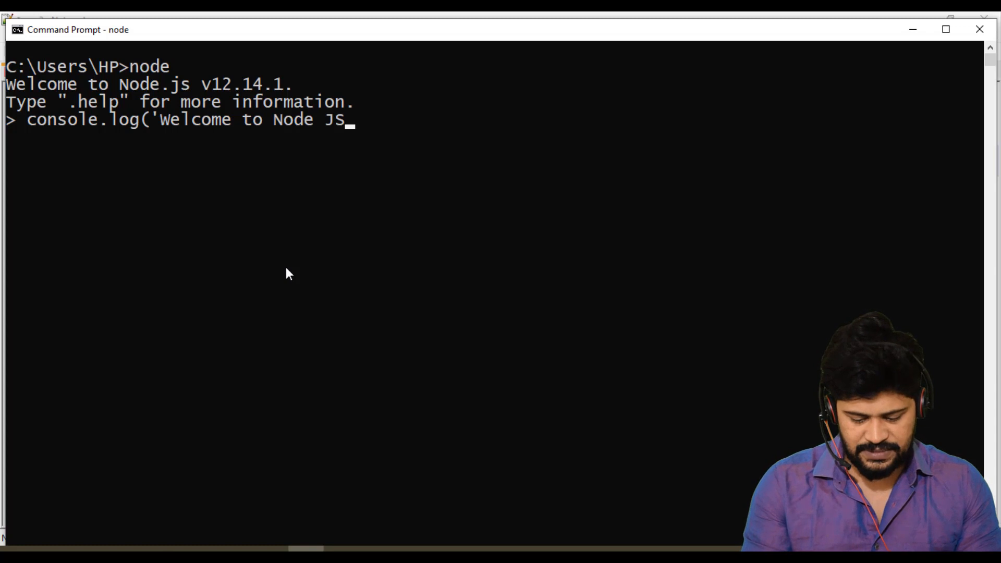
{"action": "type", "text": "')"}
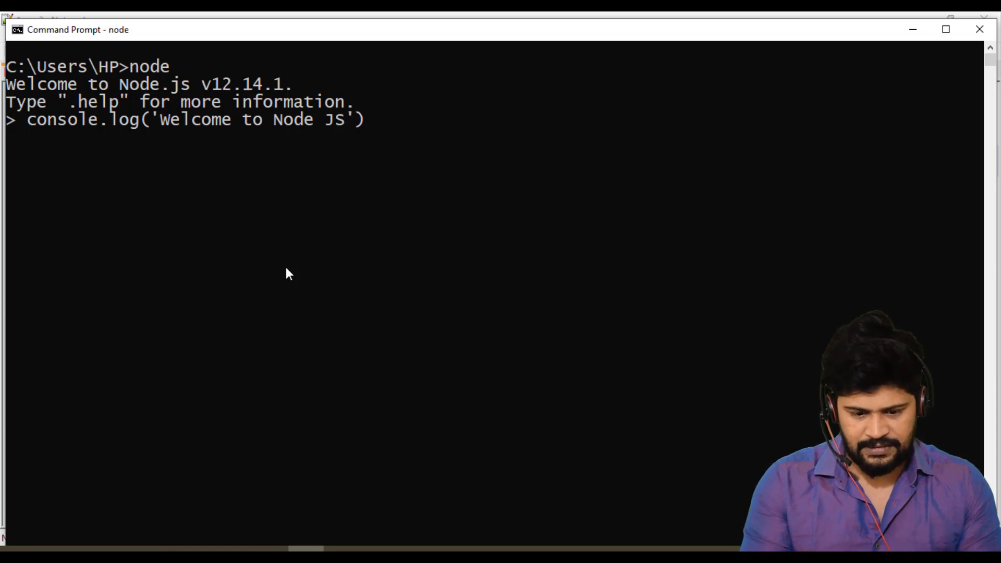
{"action": "key", "text": "Enter"}
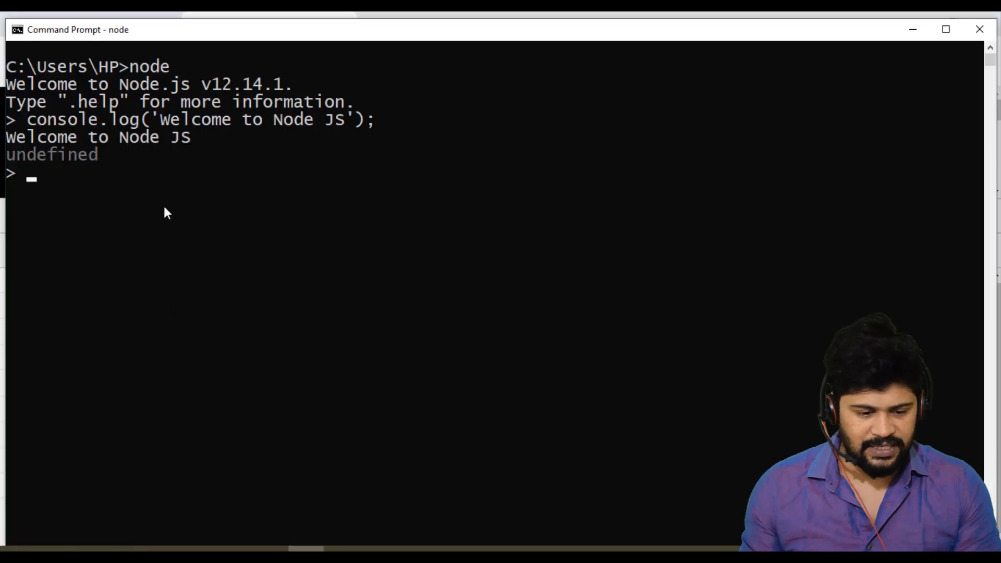
- Log new Date() in the Node REPL as an ISO timestamp
{"action": "type", "text": "console"}
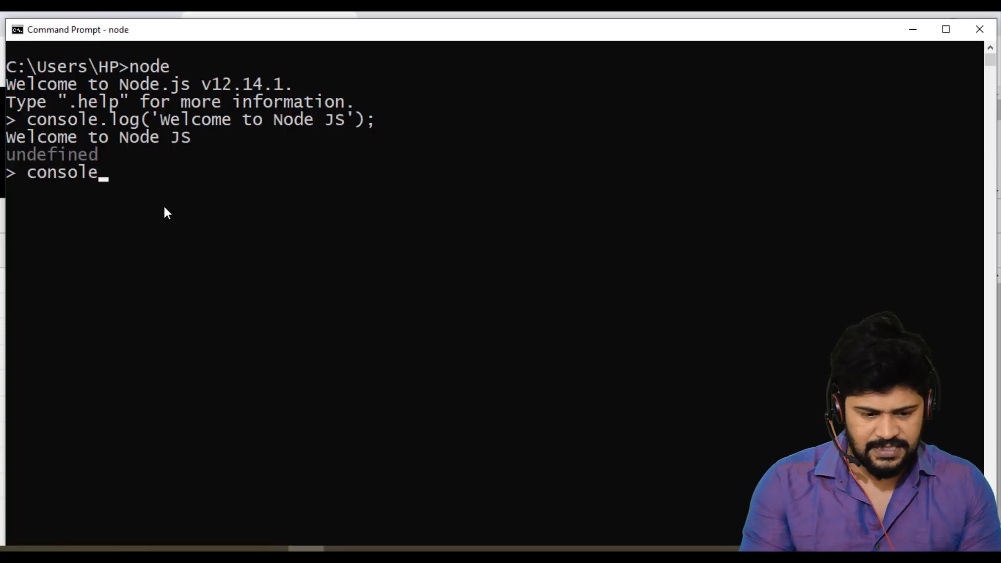
{"action": "type", "text": ".log(new"}
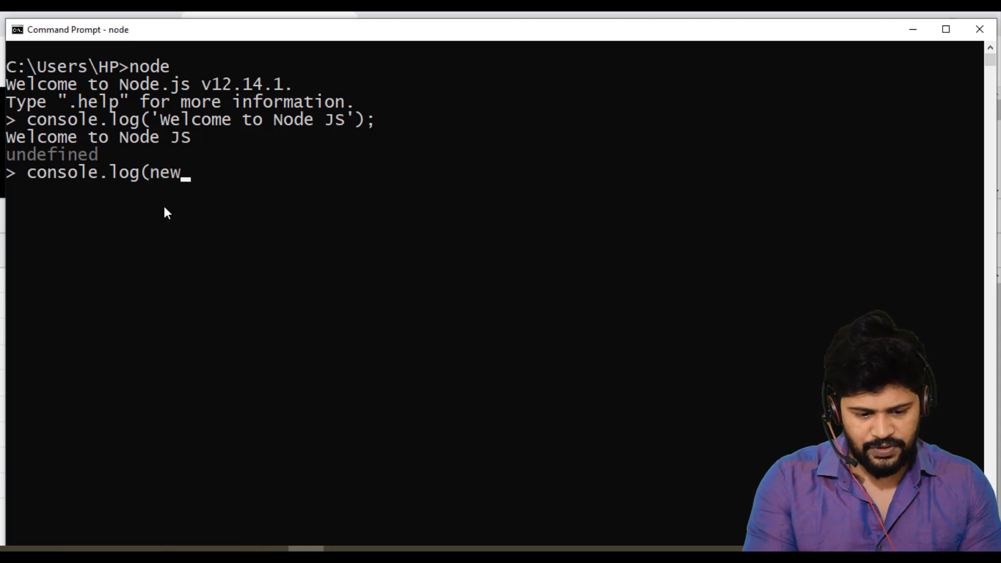
{"action": "type", "text": "Date());"}
{"action": "type", "text": "console.log"}
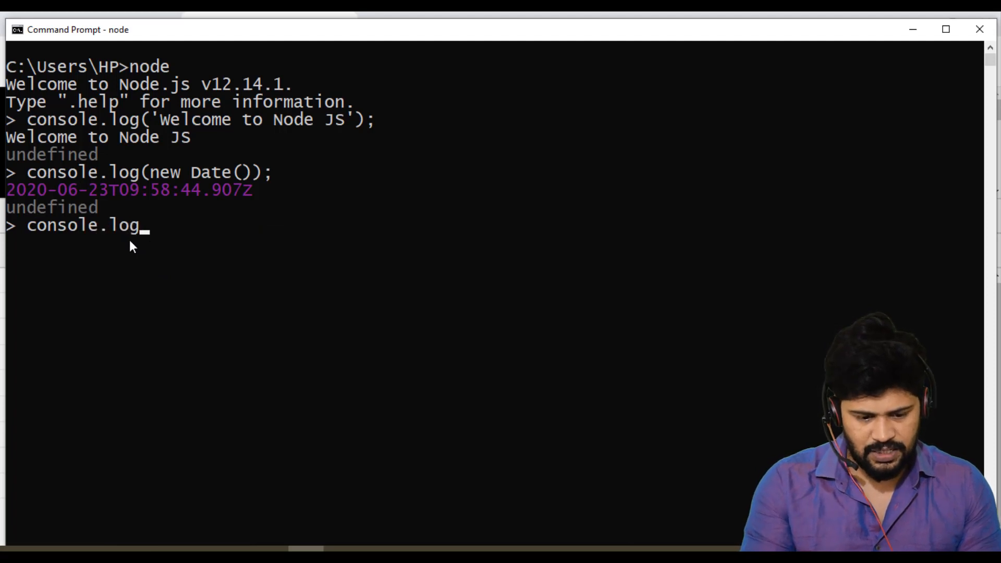
- Run console.log(new Date().toLocaleTimeString()); printing 3:29:02 PM
{"action": "type", "text": "(new Date"}
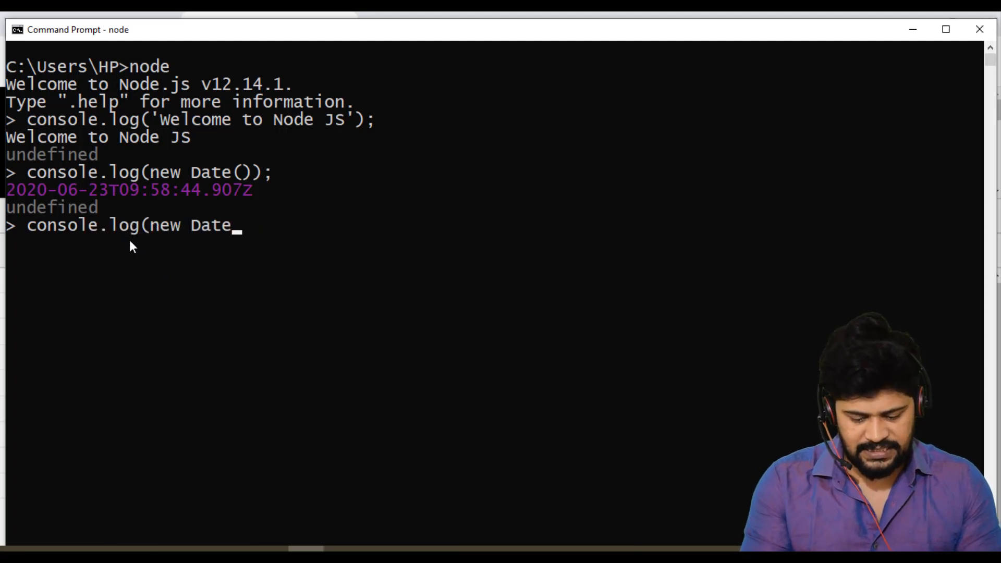
{"action": "type", "text": "().to"}
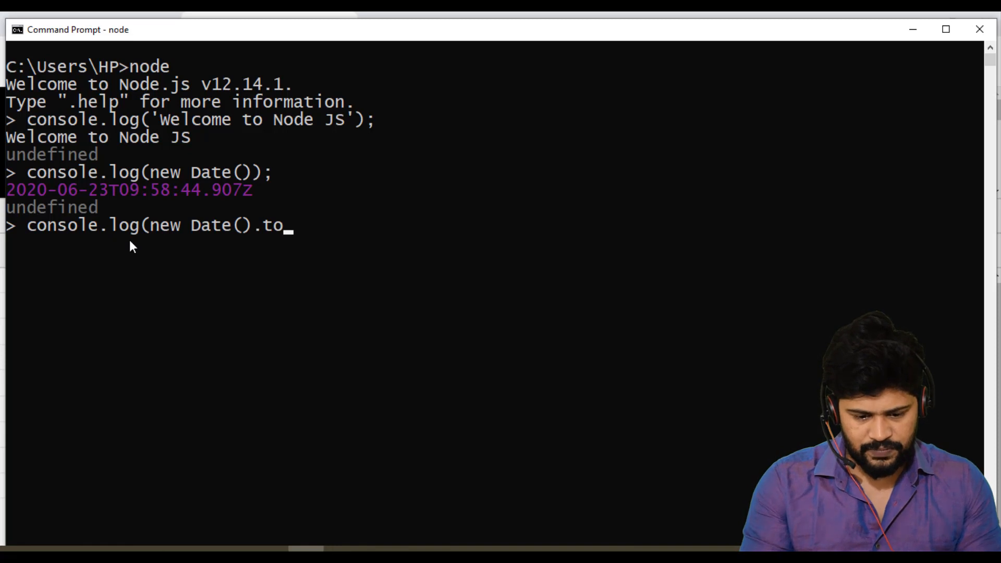
{"action": "type", "text": "Locale"}
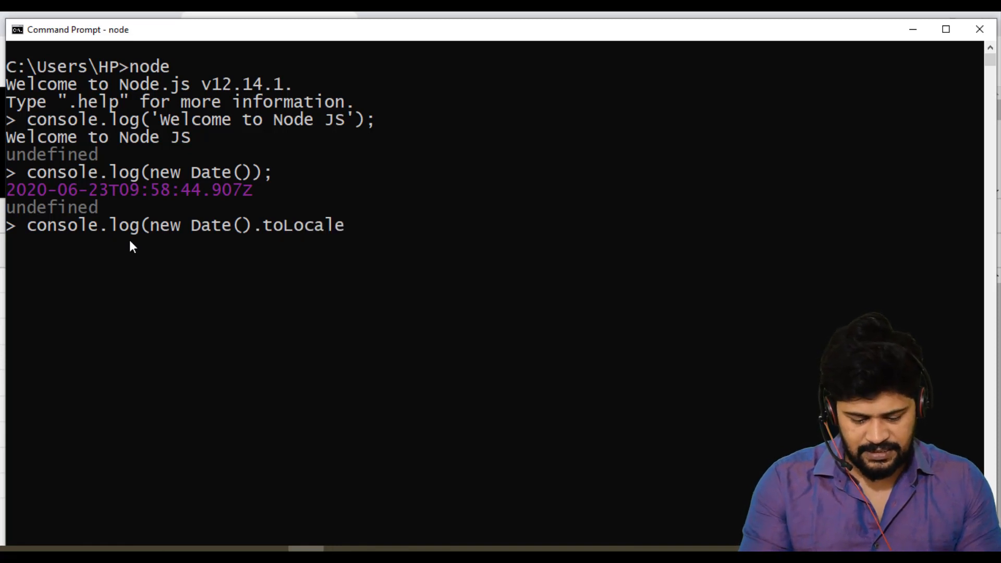
{"action": "type", "text": "TimeString"}
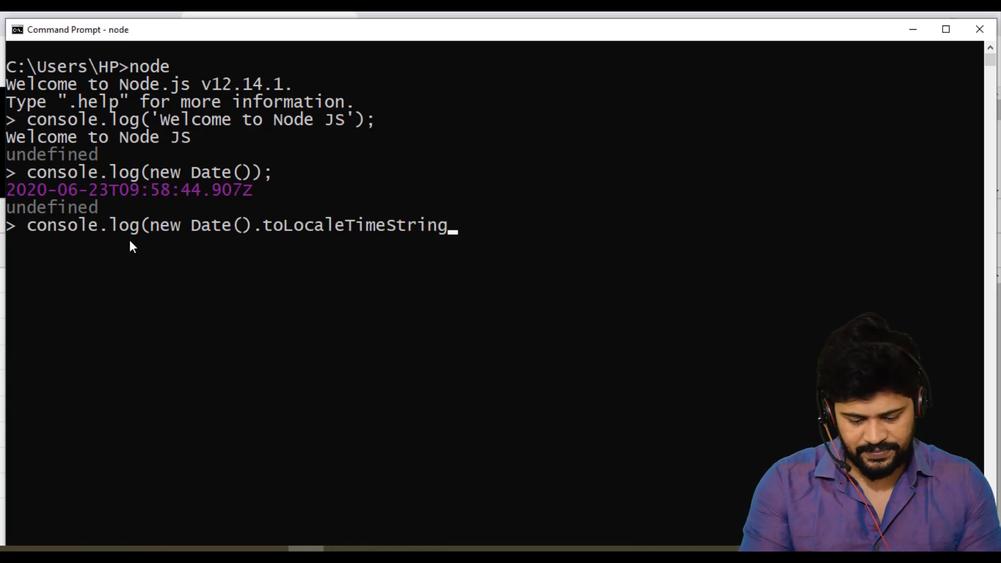
{"action": "key", "text": "Enter"}
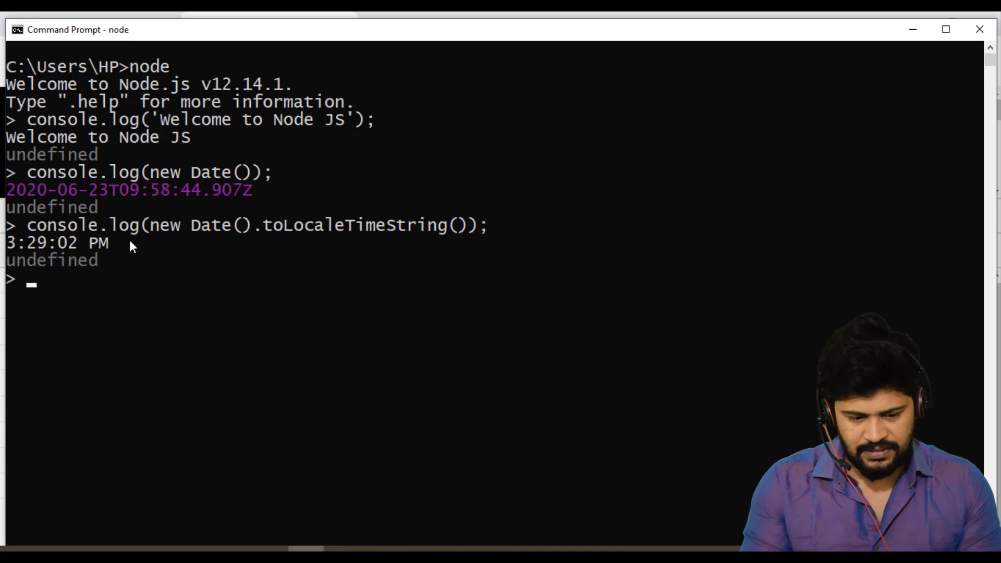
{"action": "mouse_move", "coordinate": [104, 270]}
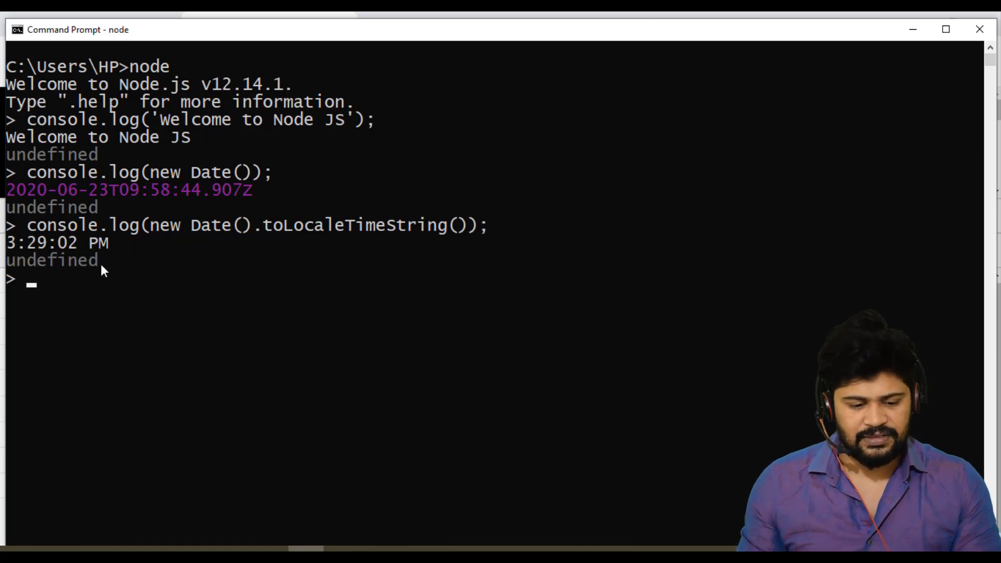
{"action": "mouse_move", "coordinate": [133, 268]}
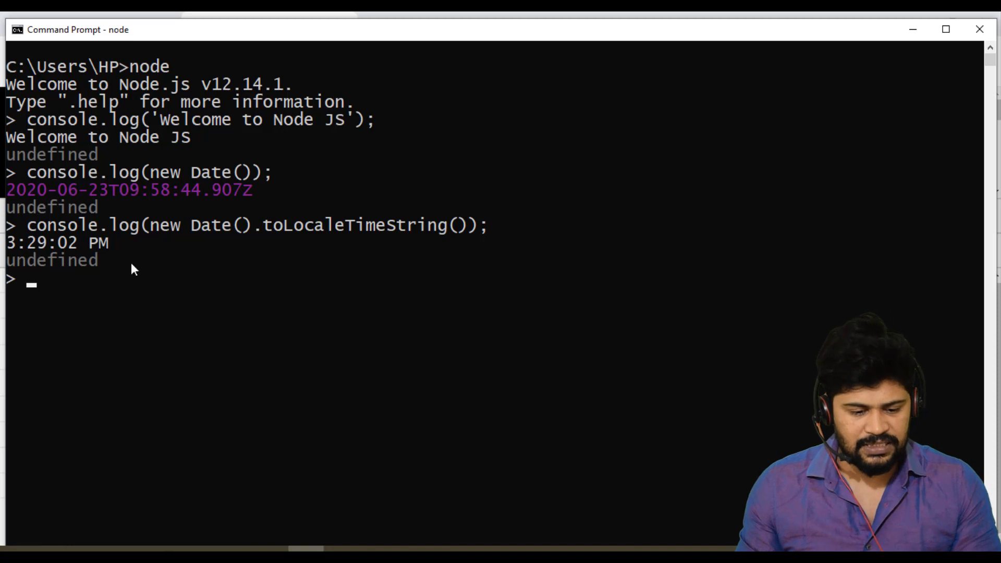
{"action": "mouse_move", "coordinate": [116, 270]}
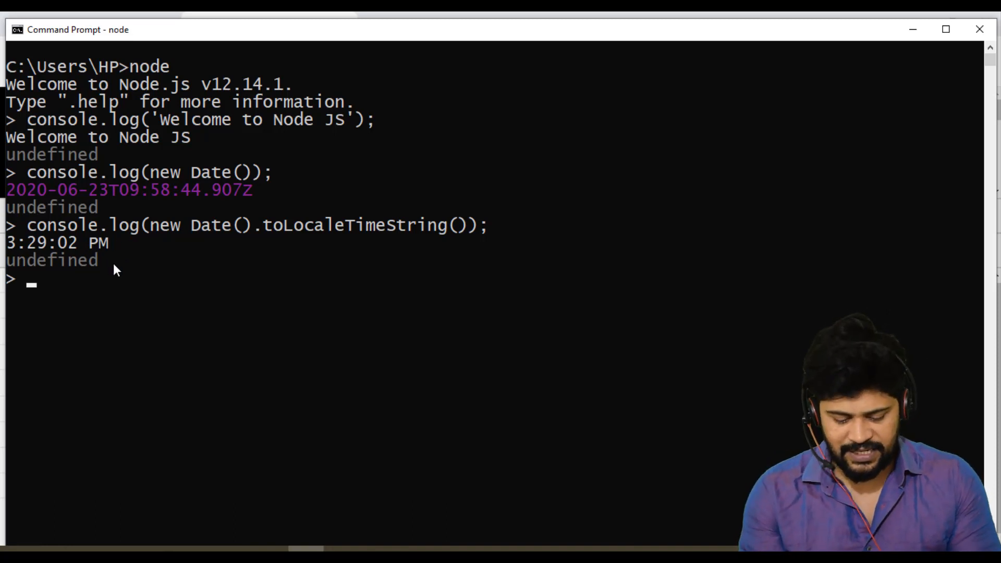
- Define let a = 10;, let b = 20; and let sum = a + b; in the REPL
{"action": "type", "text": "let a"}
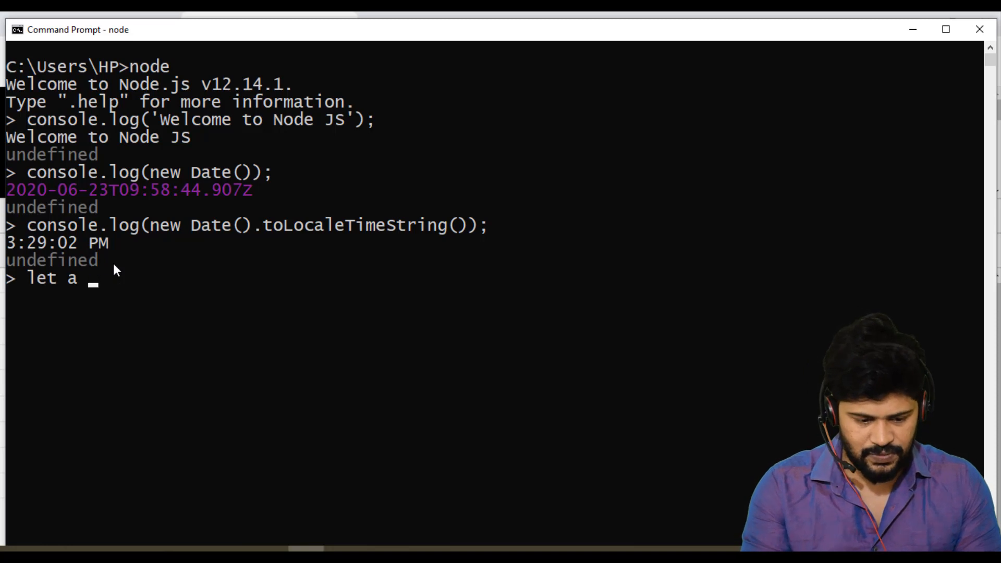
{"action": "type", "text": "= 10;"}
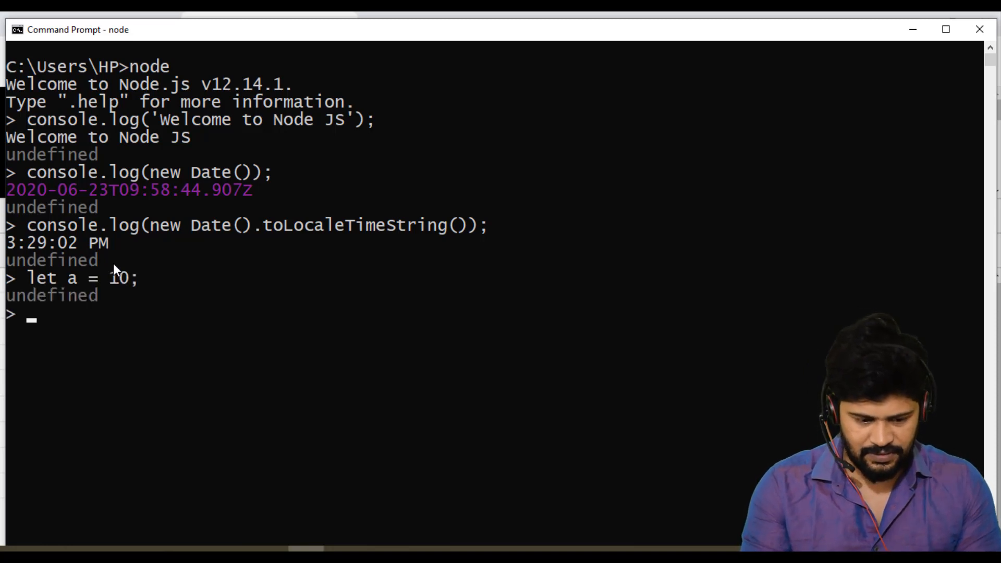
{"action": "type", "text": "let b ="}
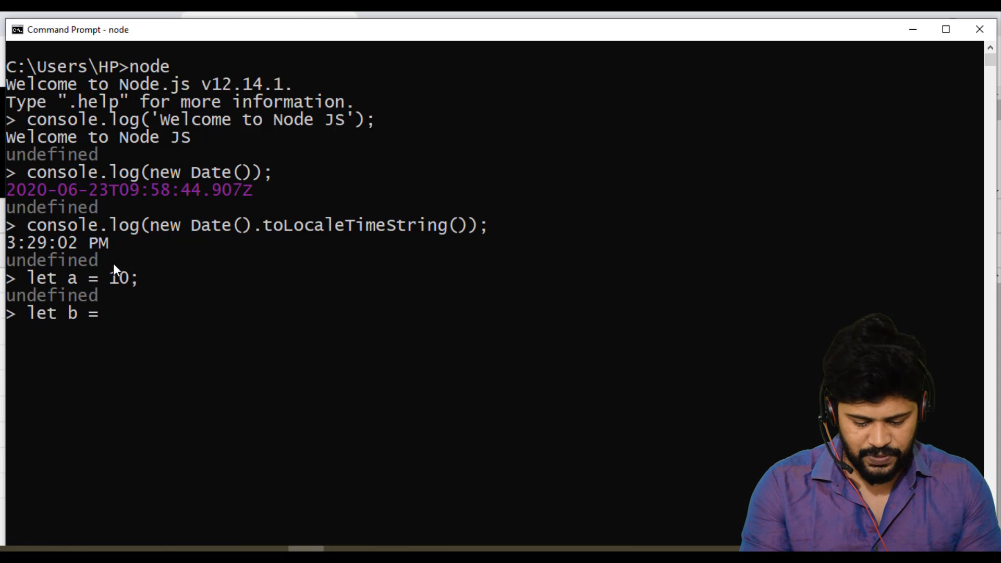
{"action": "type", "text": "20"}
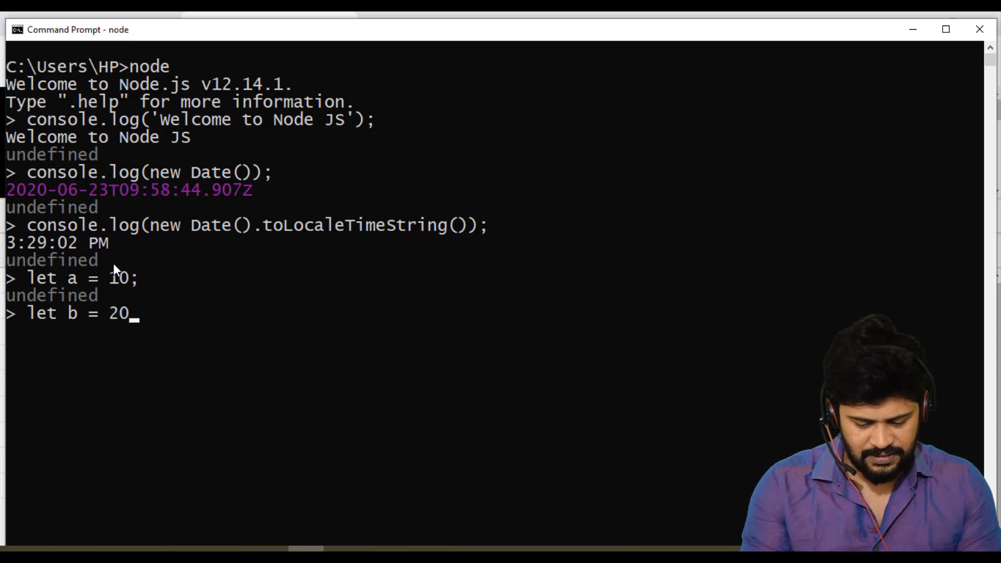
{"action": "type", "text": "let sum ="}
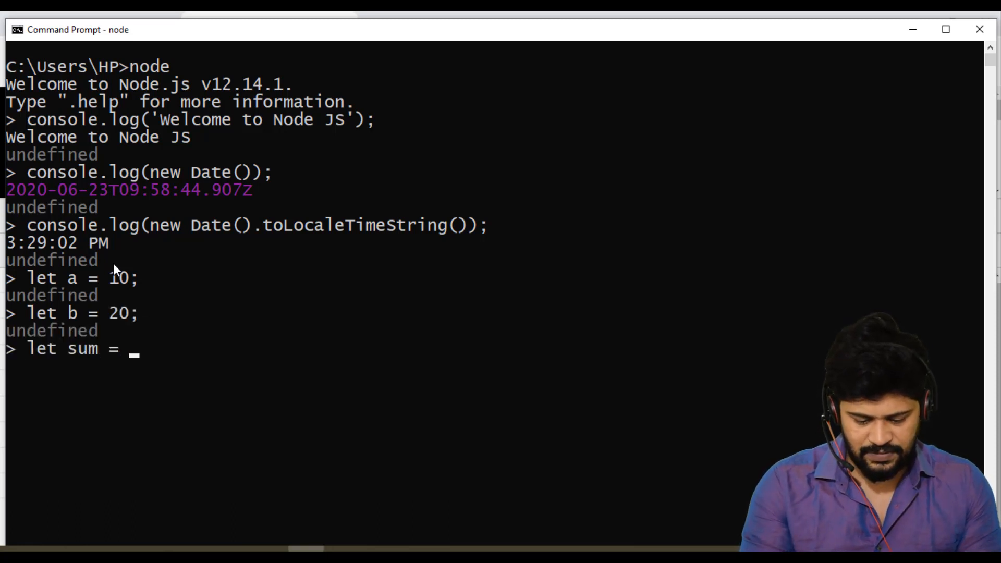
{"action": "type", "text": "a + b;"}
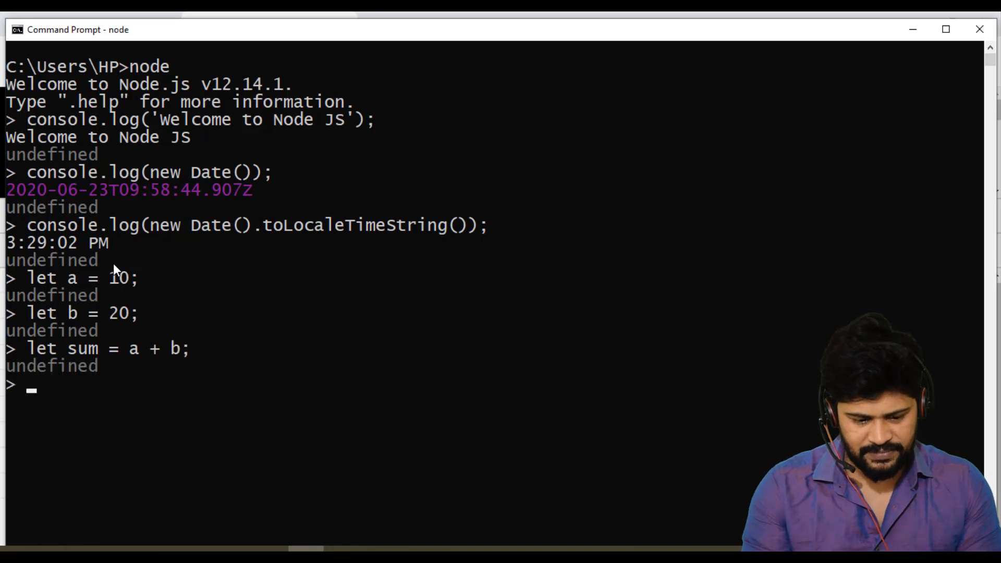
- Log sum with console.log(sum) to get 30
{"action": "type", "text": "cons"}
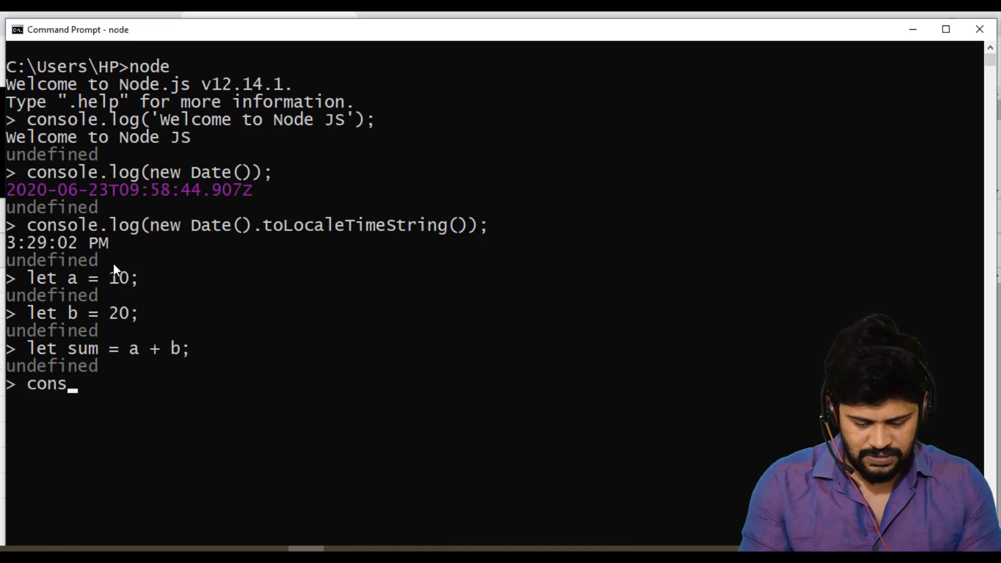
{"action": "type", "text": "ole.log("}
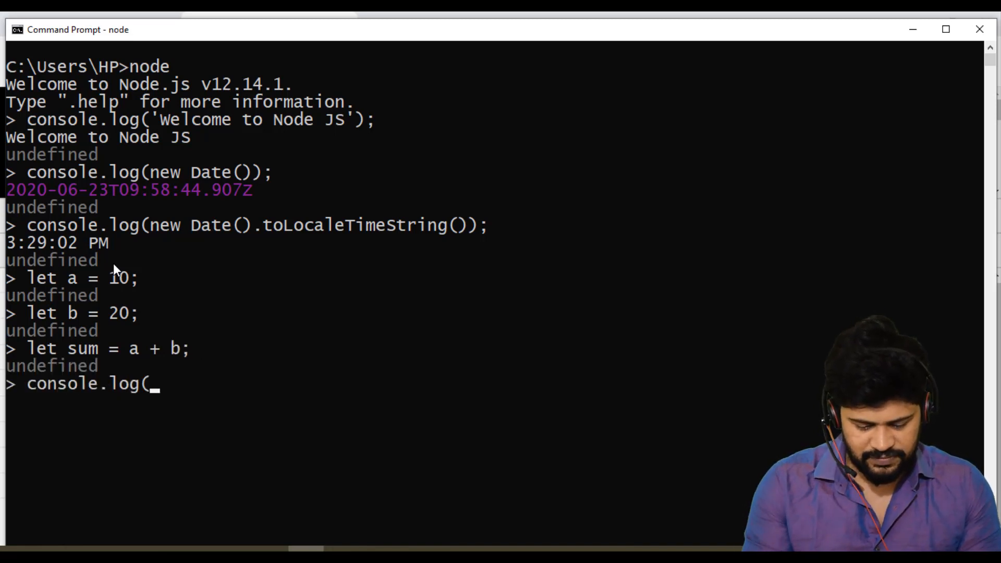
{"action": "type", "text": "sum);"}
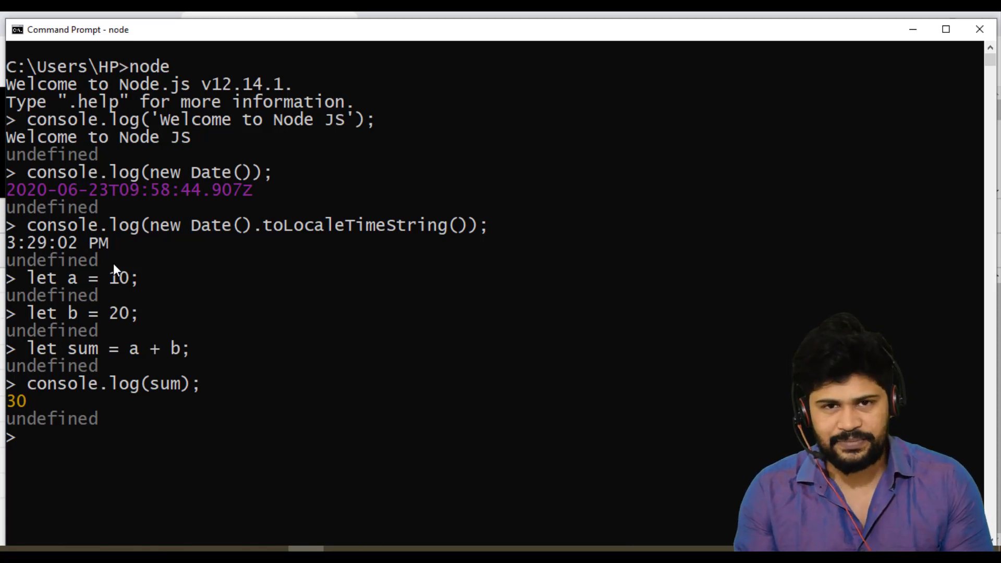
{"action": "mouse_move", "coordinate": [121, 303]}
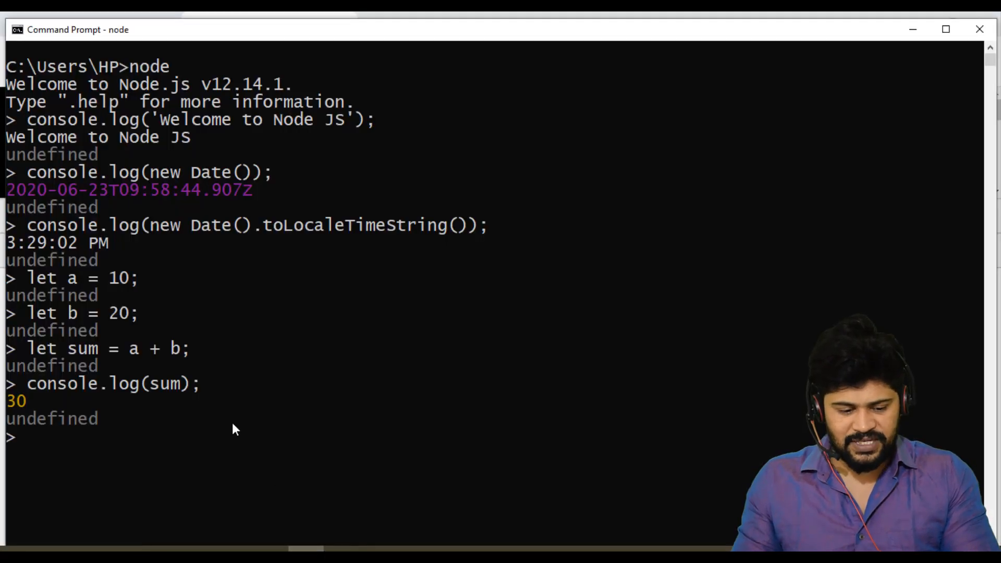
- Return to the Notepad++ REPL notes and place the cursor on the L -> Loop line
{"action": "key", "text": "ctrl+c"}
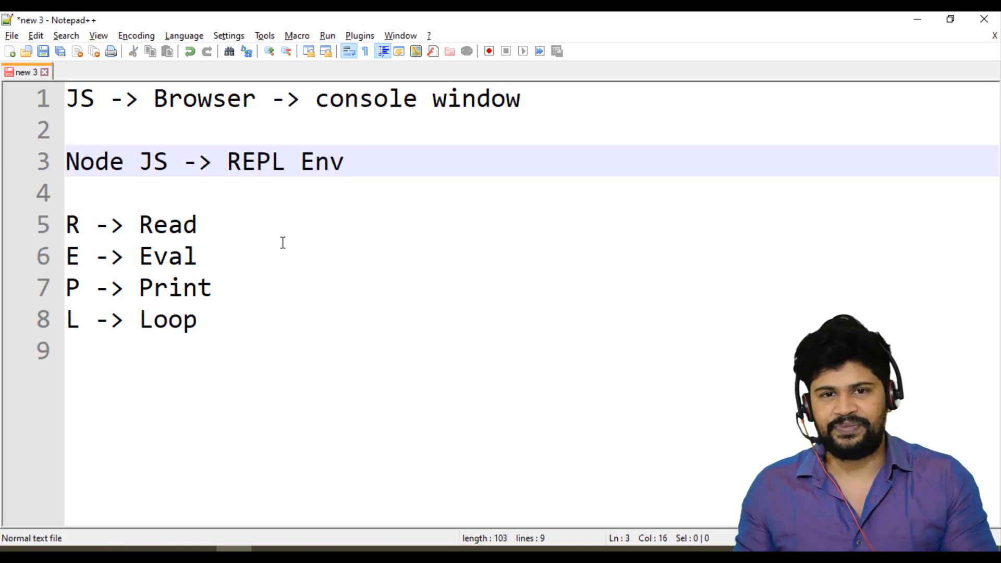
{"action": "left_click", "coordinate": [266, 319]}
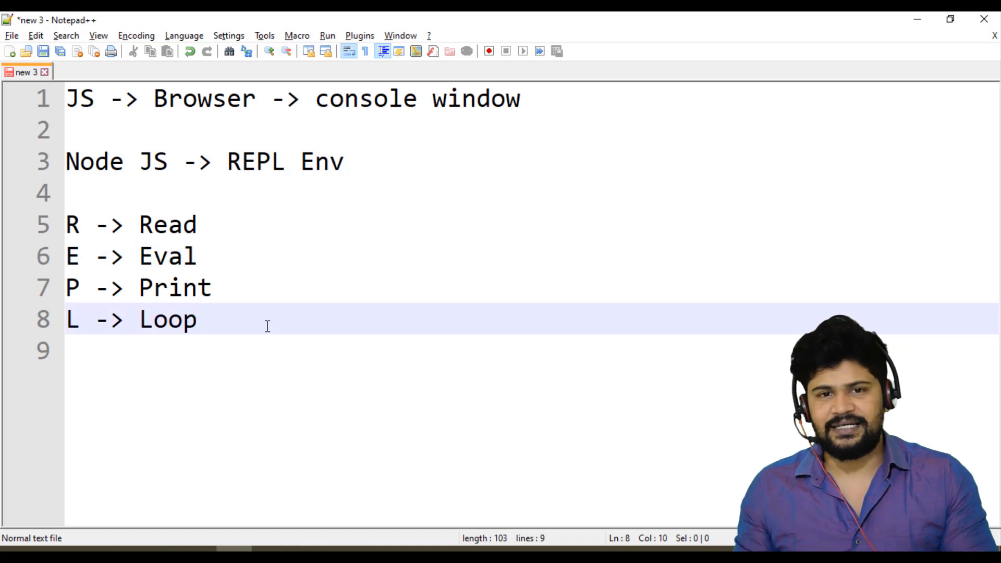